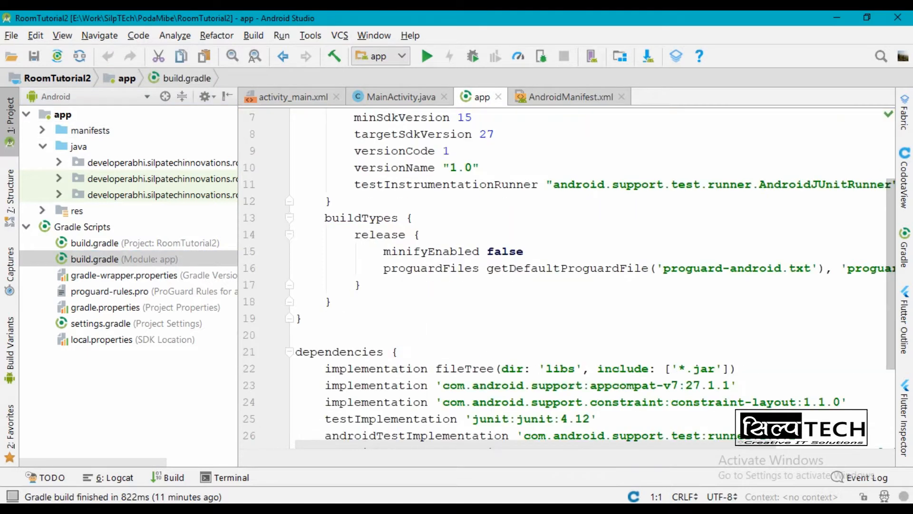
# Step: Add implementation 'android.arch.persistence.room:runtime:1.1.0' to the app module's dependencies
pyautogui.scroll(-3)
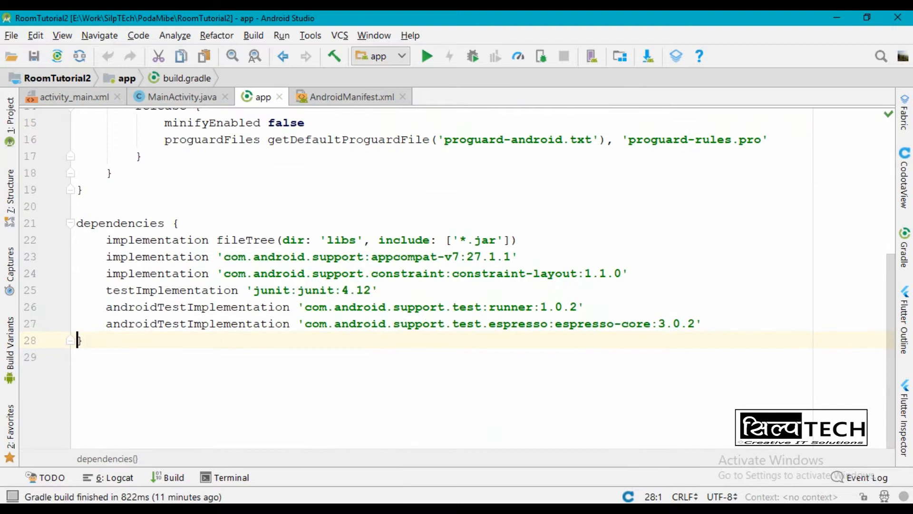
pyautogui.write("implementation 'andro")
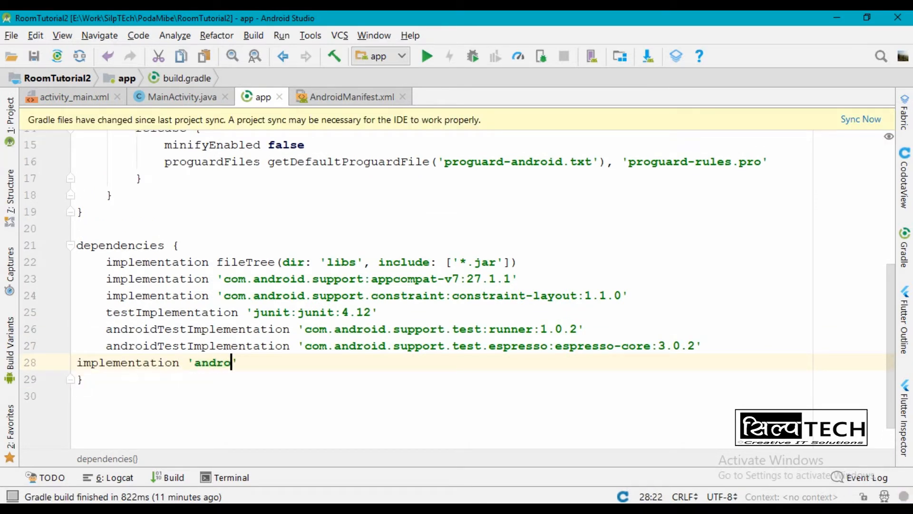
pyautogui.write('id.a')
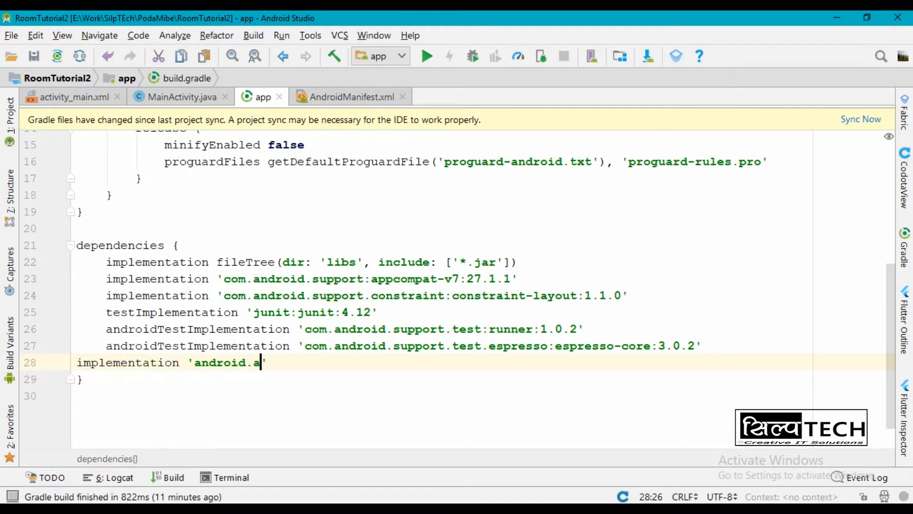
pyautogui.write('rch.pers')
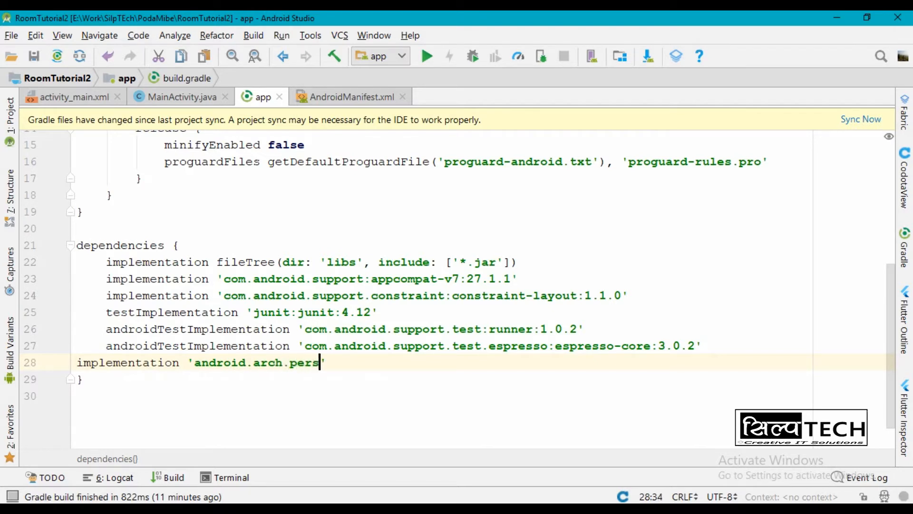
pyautogui.write('istence.room:r')
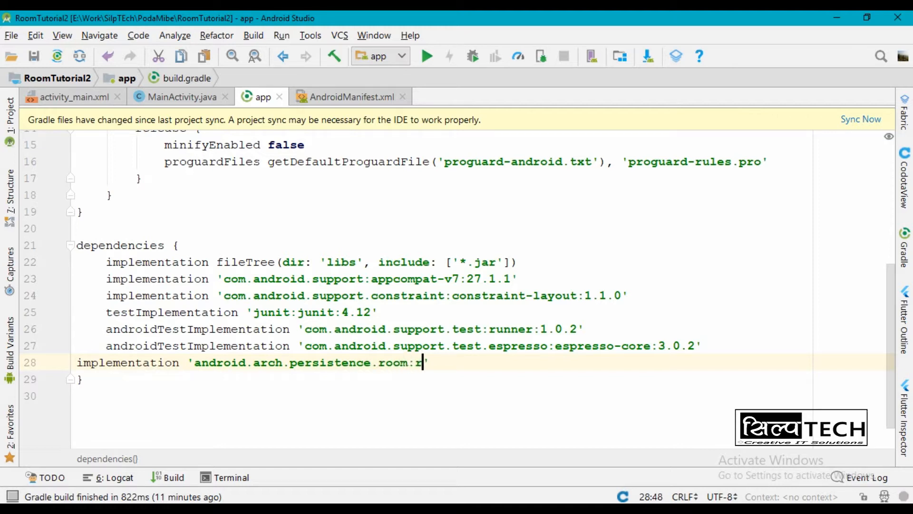
pyautogui.write('untime:')
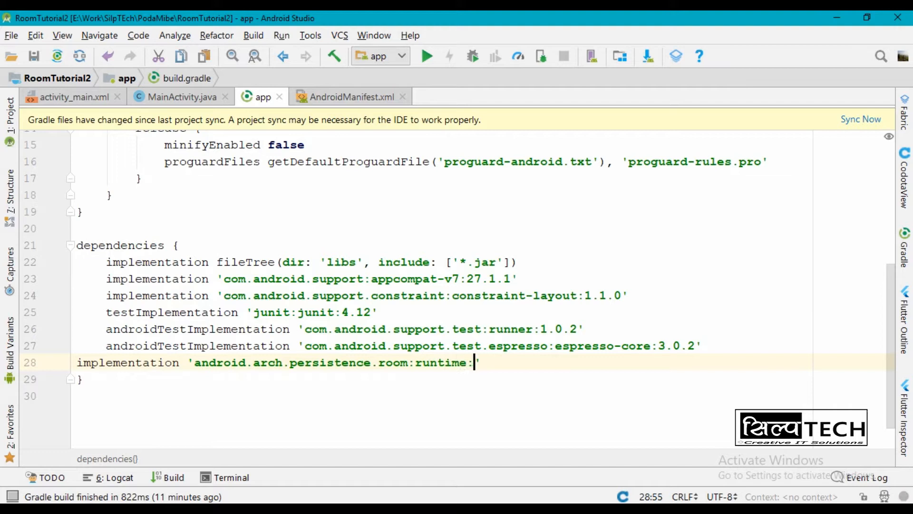
pyautogui.write('1.1.0')
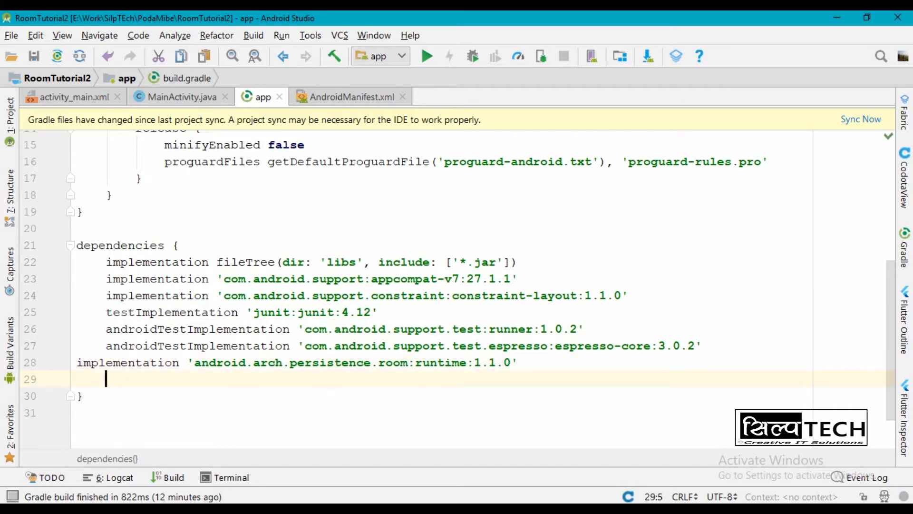
# Step: Add annotationProcessor 'android.arch.presistence.room:compile:1.1.0' below the runtime line and sync Gradle
pyautogui.write('ann')
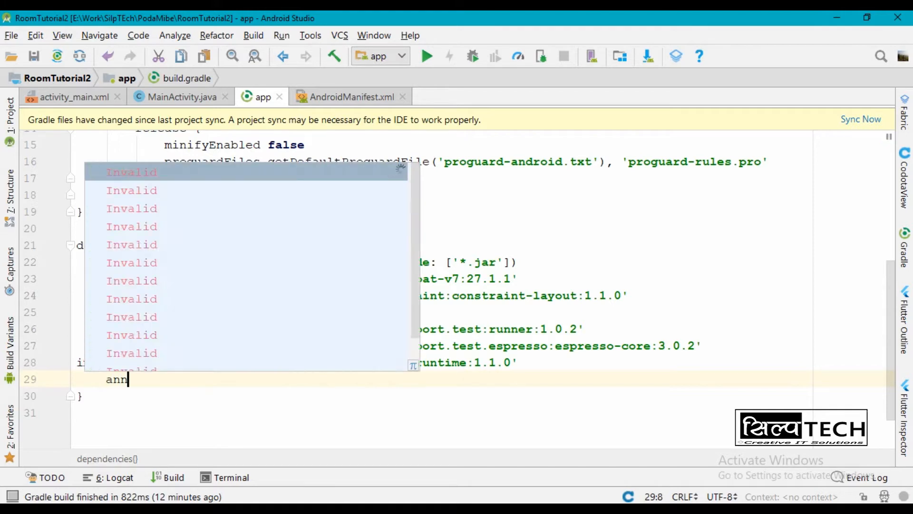
pyautogui.write("annotationProcessor 'a")
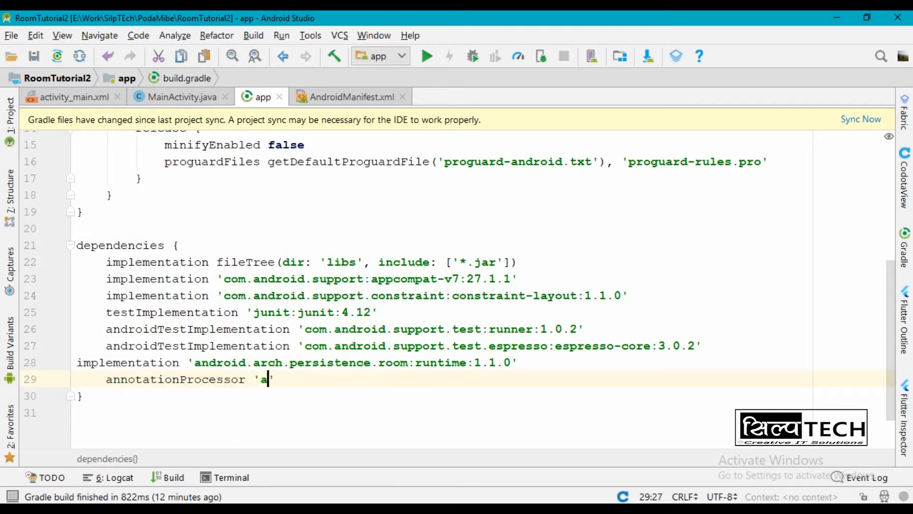
pyautogui.write('ndroid.arc')
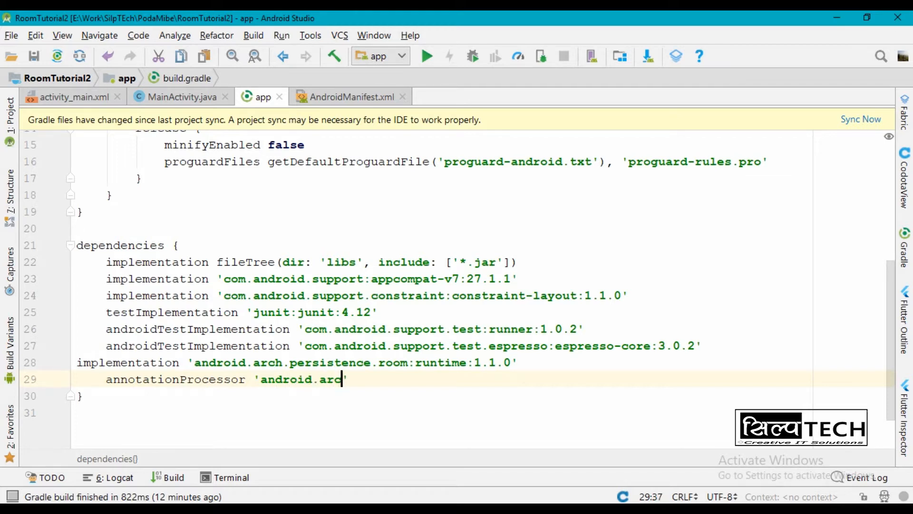
pyautogui.write('h.pres')
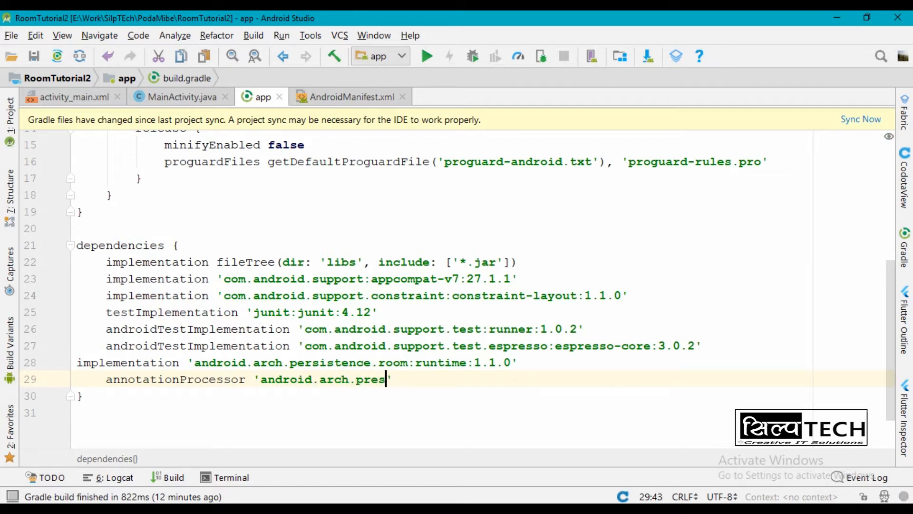
pyautogui.write('istence.')
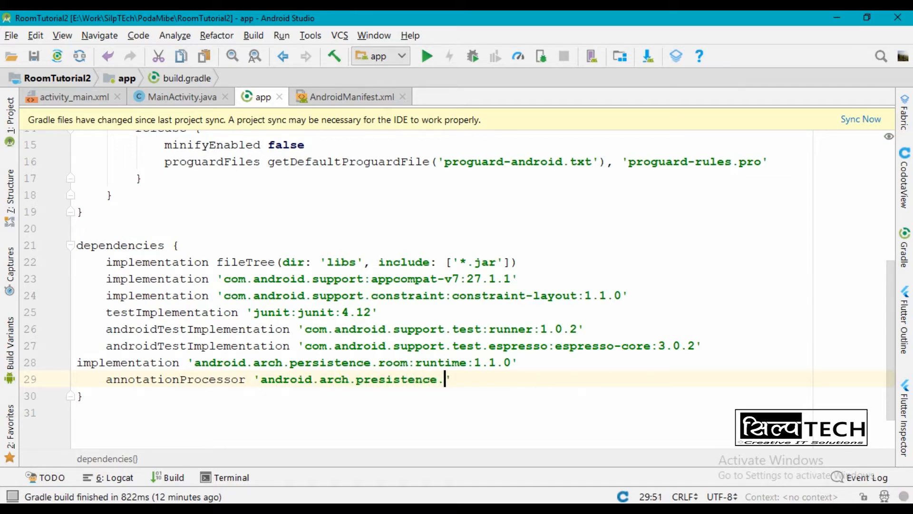
pyautogui.write('room:')
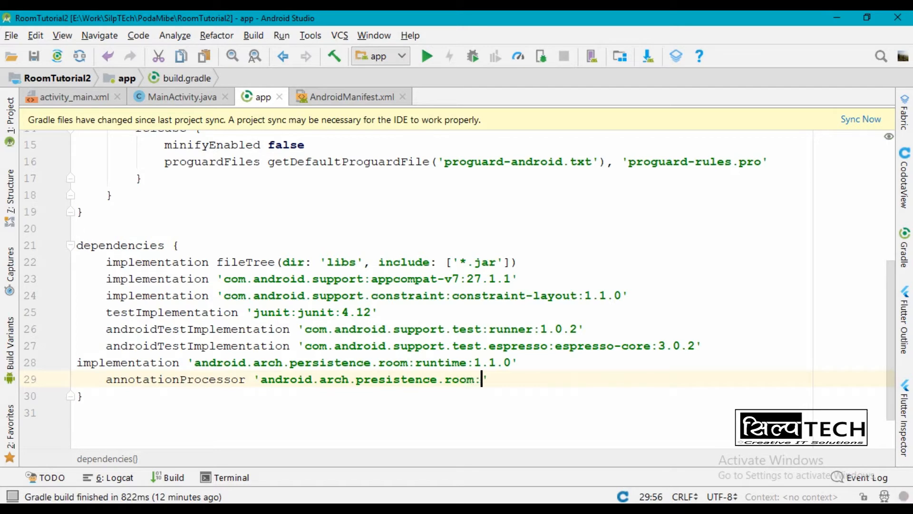
pyautogui.write('compile')
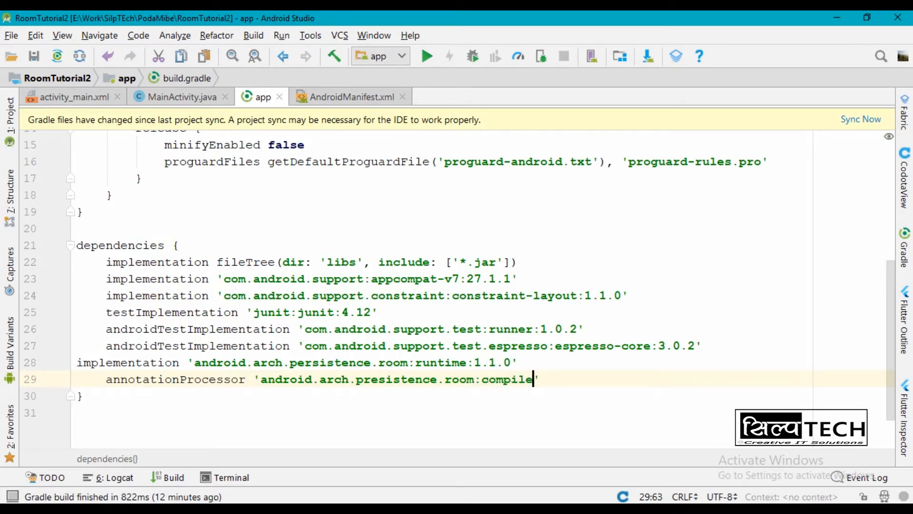
pyautogui.write(':1.1')
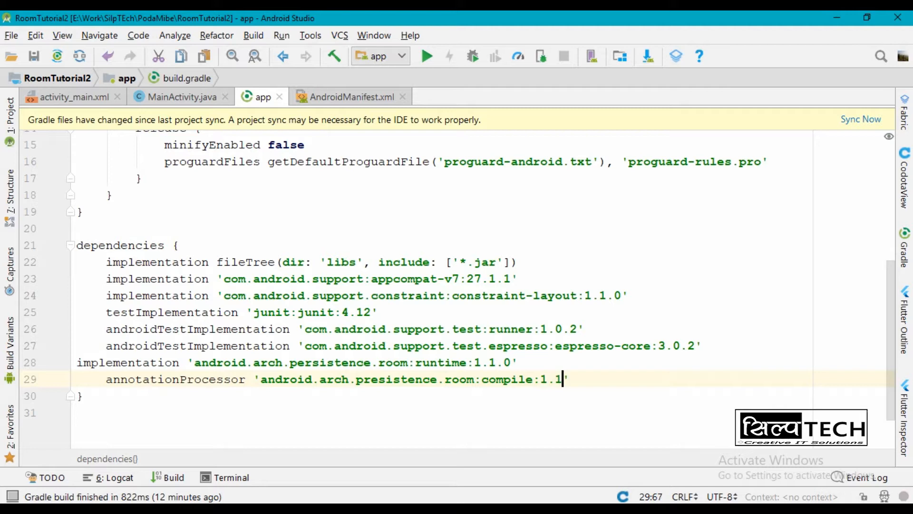
pyautogui.write('.0')
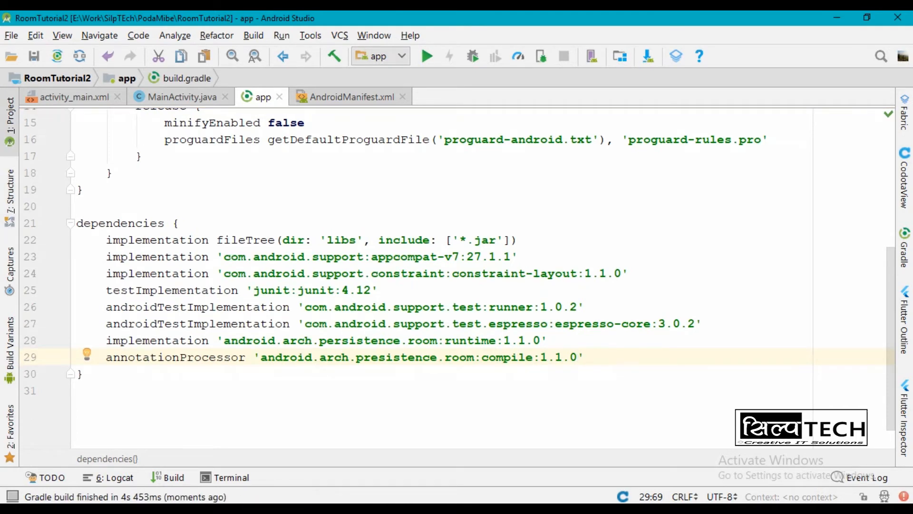
# Step: Add a package named databaseclasses under the app's main Java package
pyautogui.click(9, 102)
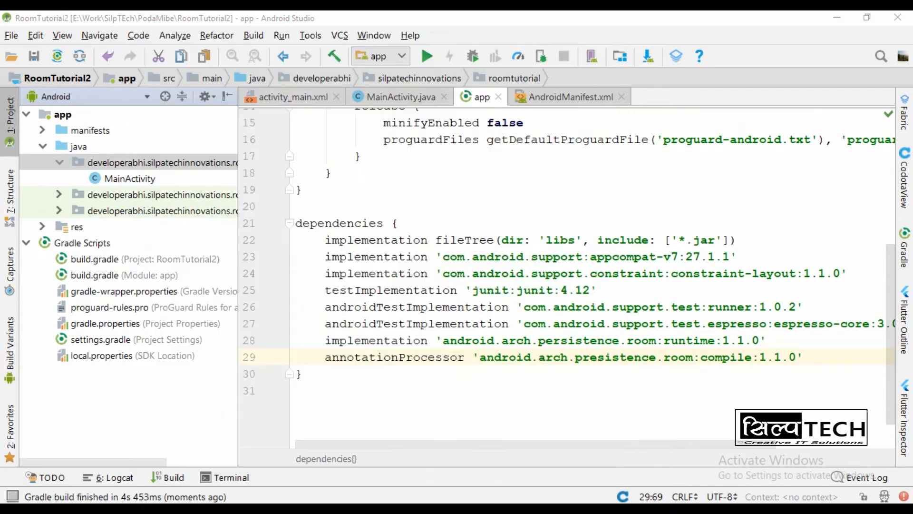
pyautogui.write('database')
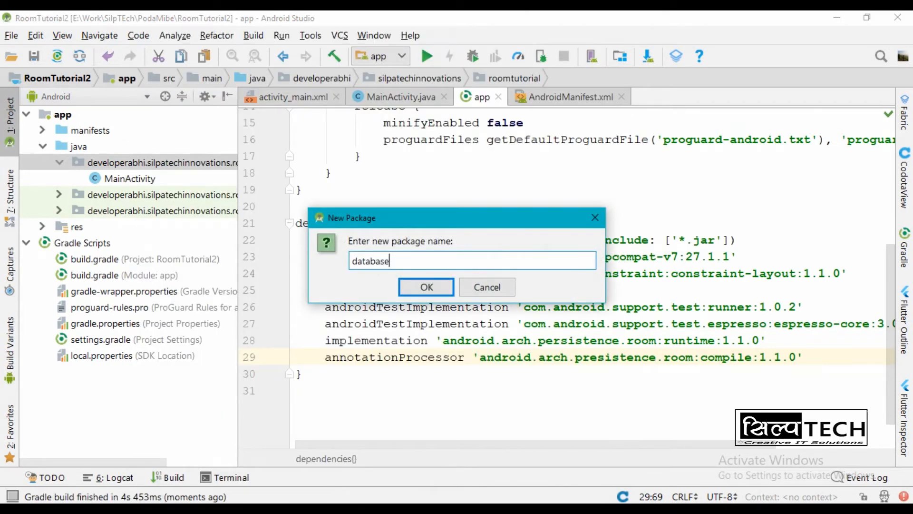
pyautogui.click(425, 287)
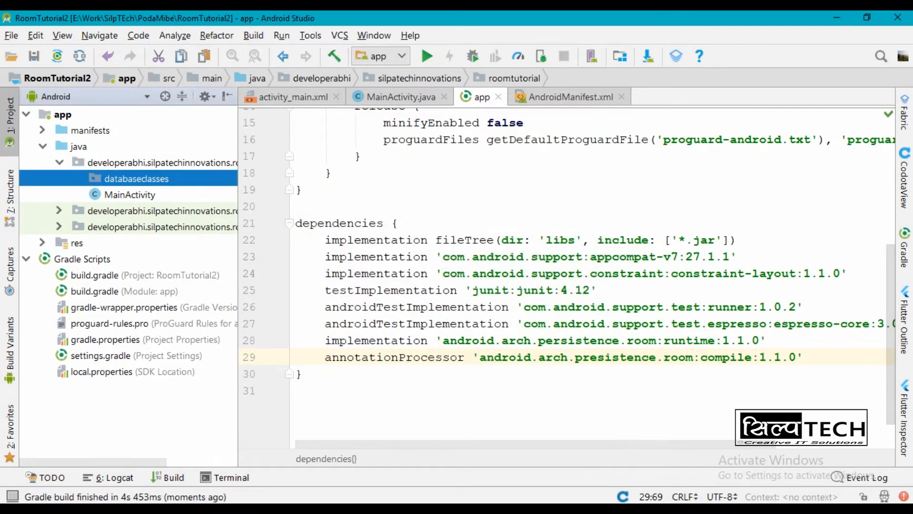
# Step: Add a new Java class named User to the databaseclasses package
pyautogui.rightClick(137, 178)
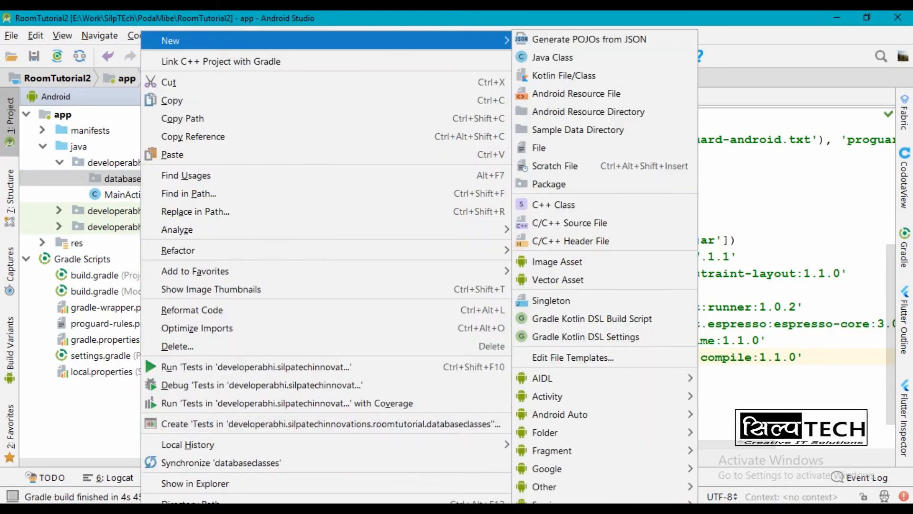
pyautogui.click(552, 57)
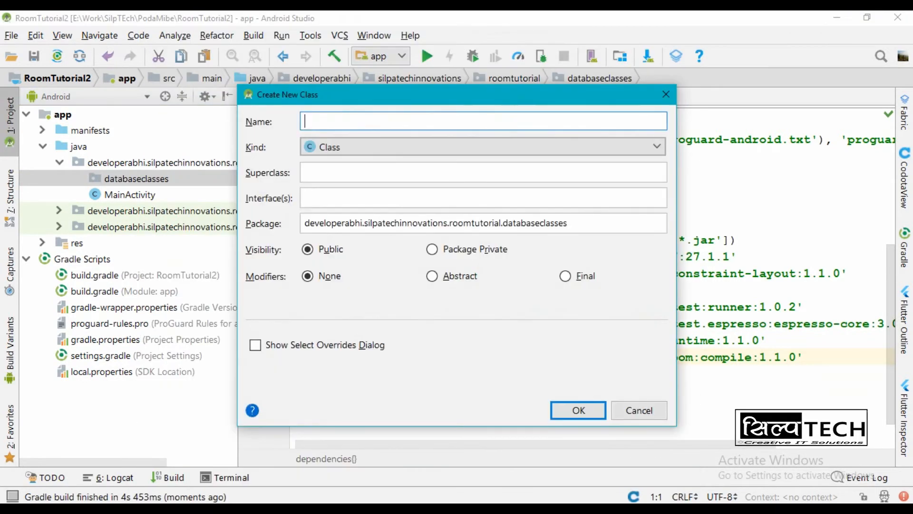
pyautogui.click(577, 410)
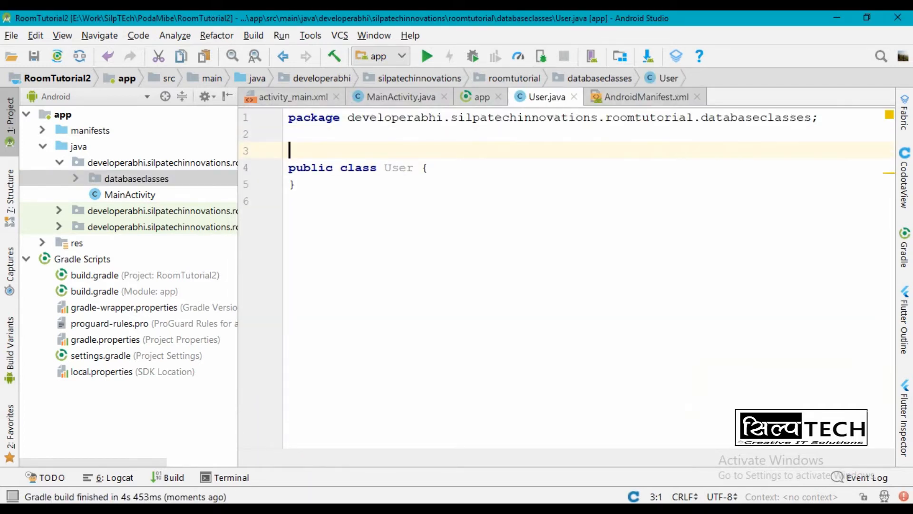
pyautogui.write('@en')
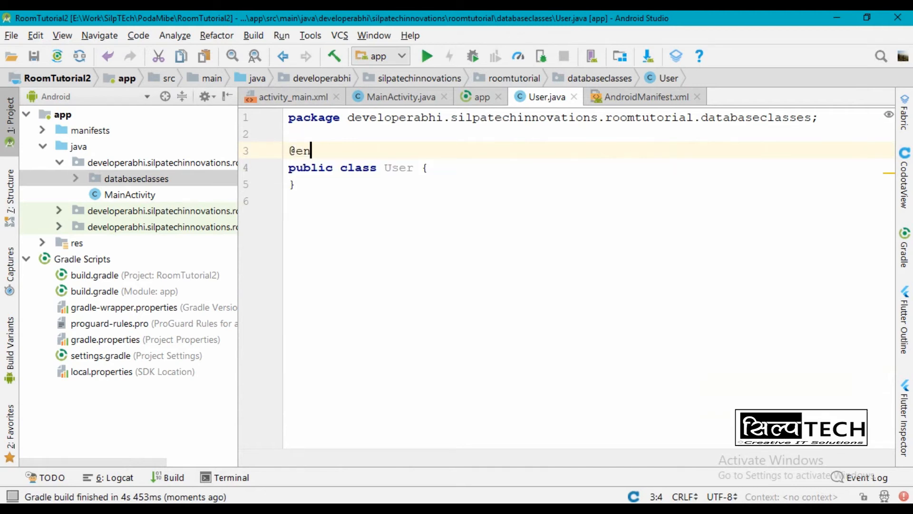
pyautogui.write('Entity(')
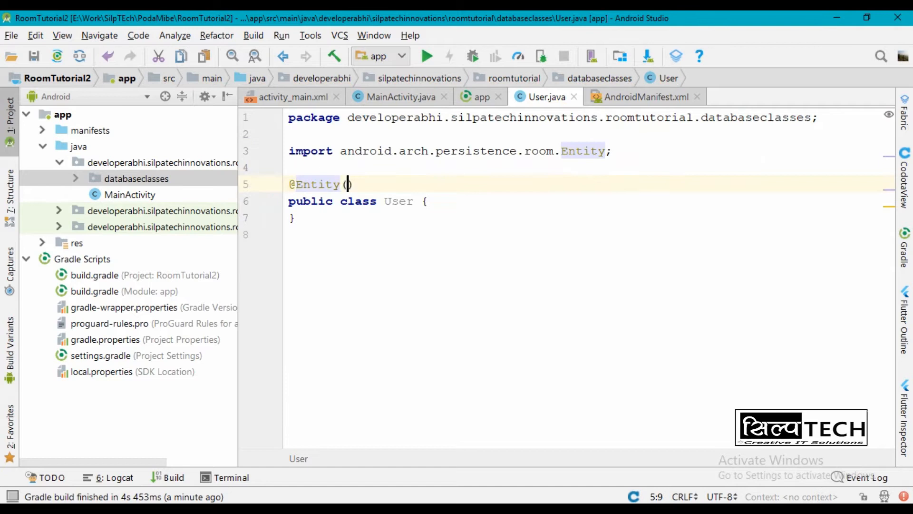
pyautogui.write('tableName = "users')
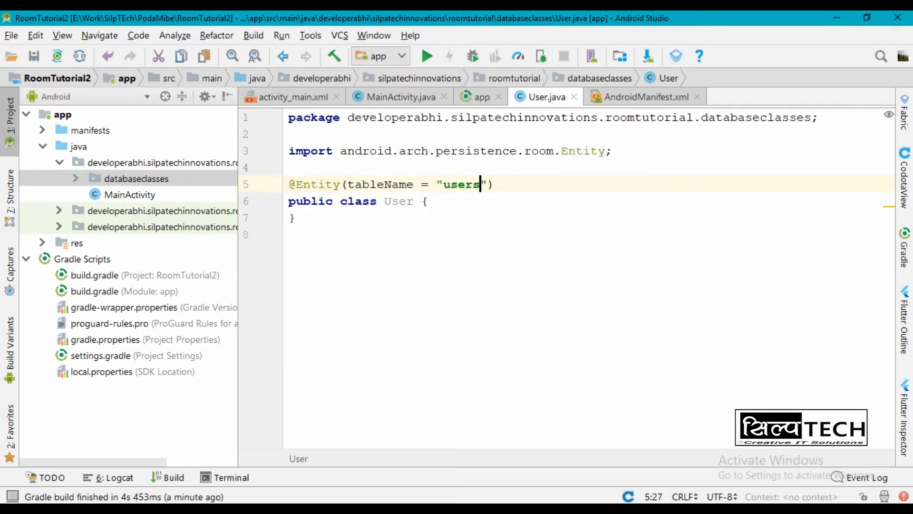
pyautogui.press('enter')
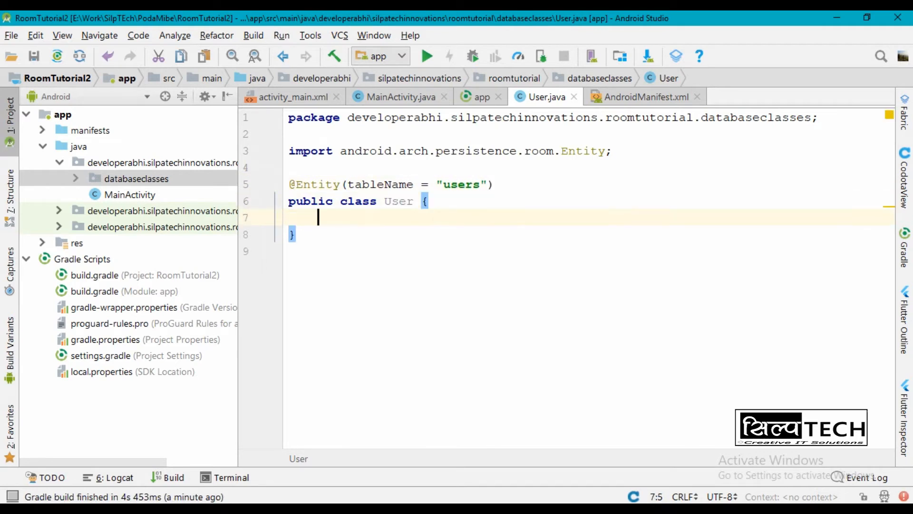
pyautogui.write('private it')
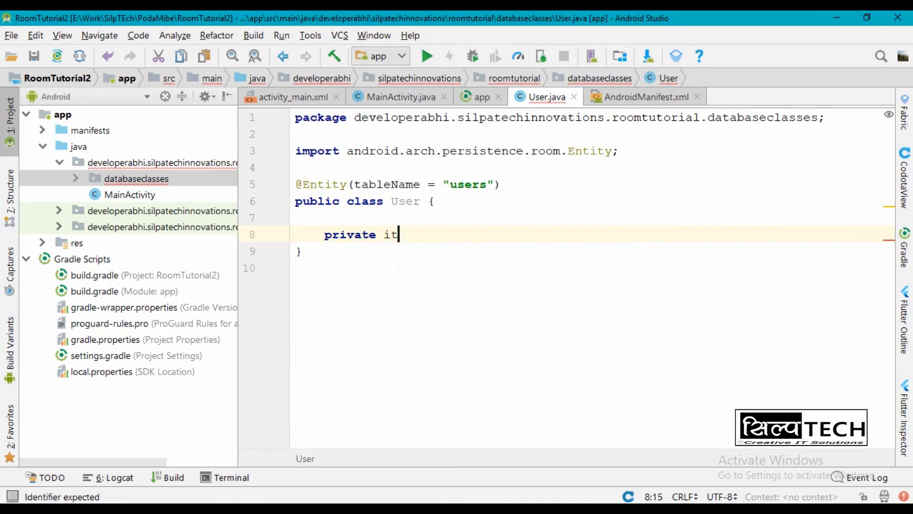
pyautogui.write('nt id')
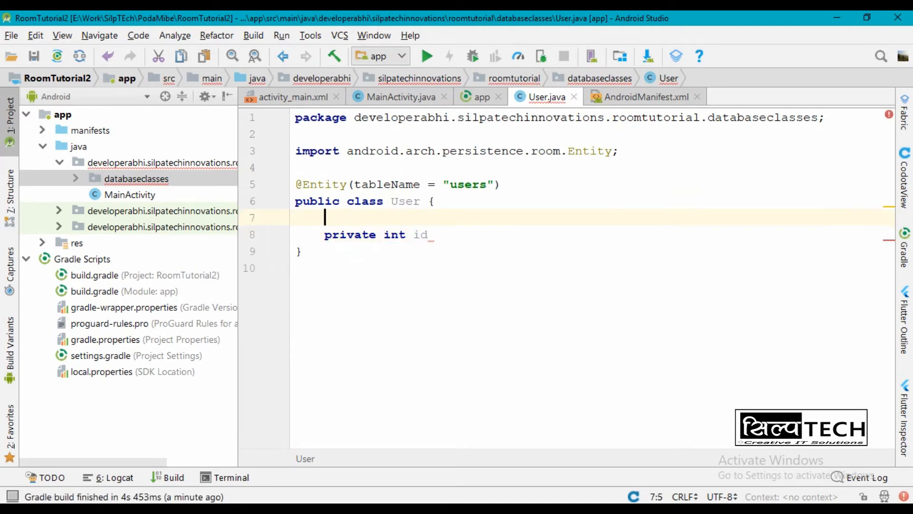
pyautogui.write('@PrimaryKey (')
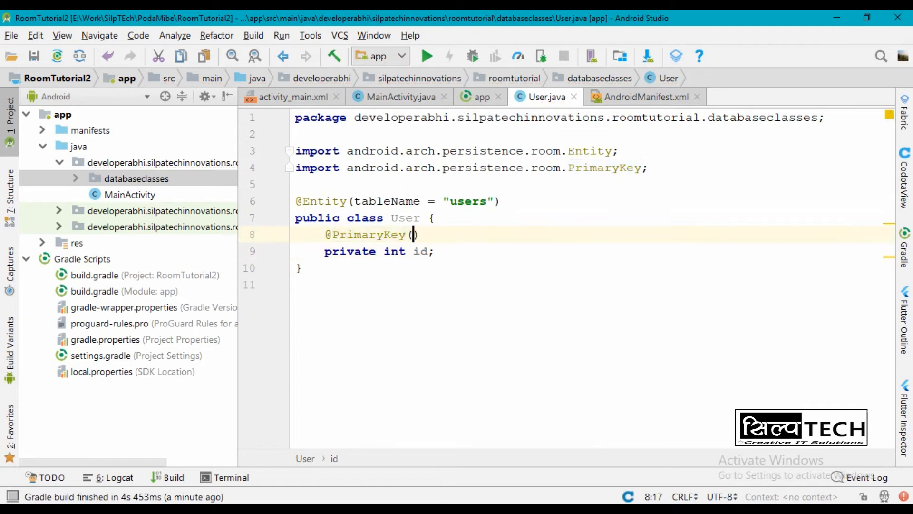
pyautogui.write('autoGenerate =')
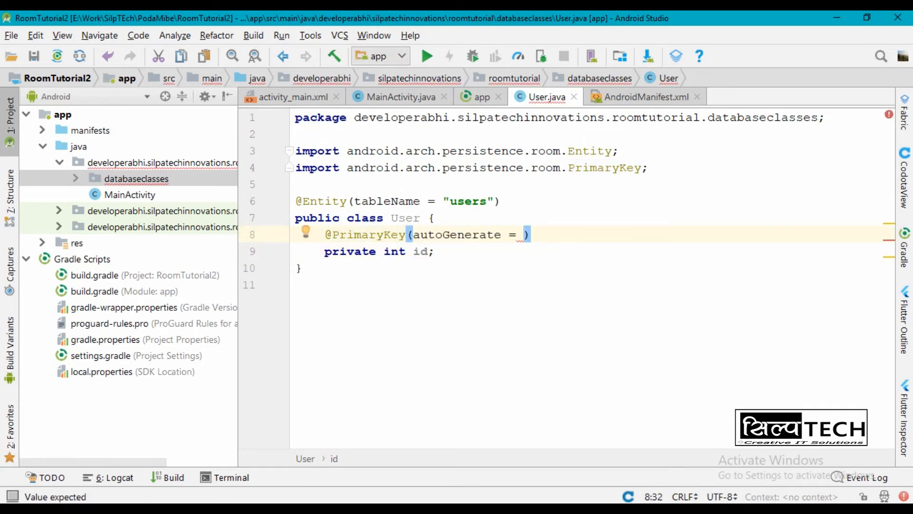
pyautogui.write('true')
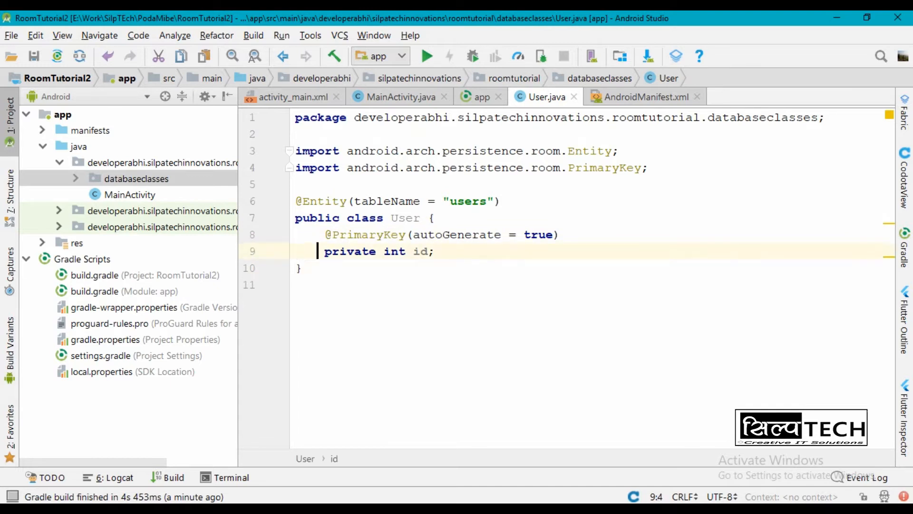
pyautogui.press('enter')
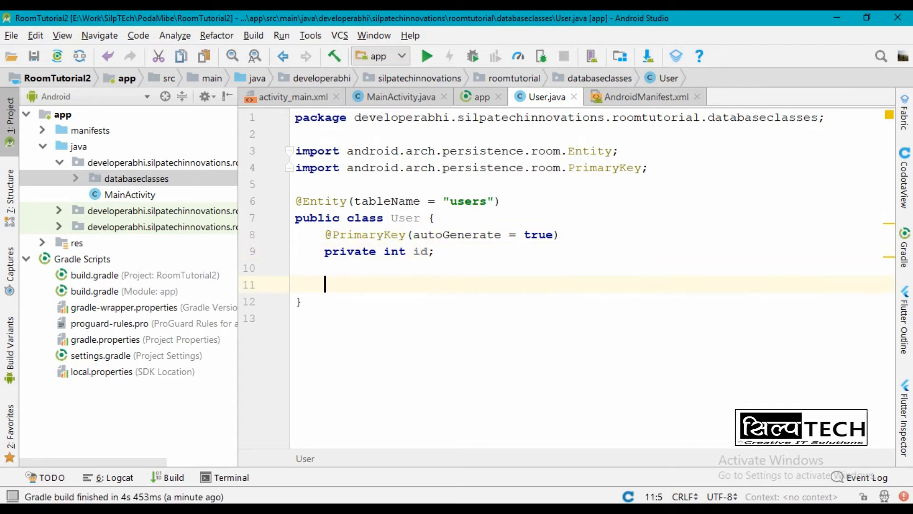
pyautogui.write('private String name')
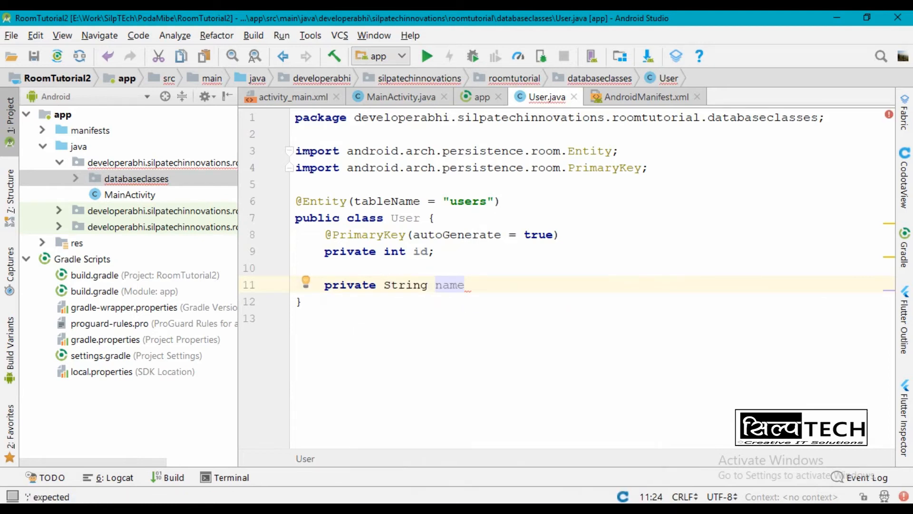
pyautogui.write('@ColumnInfo(name =')
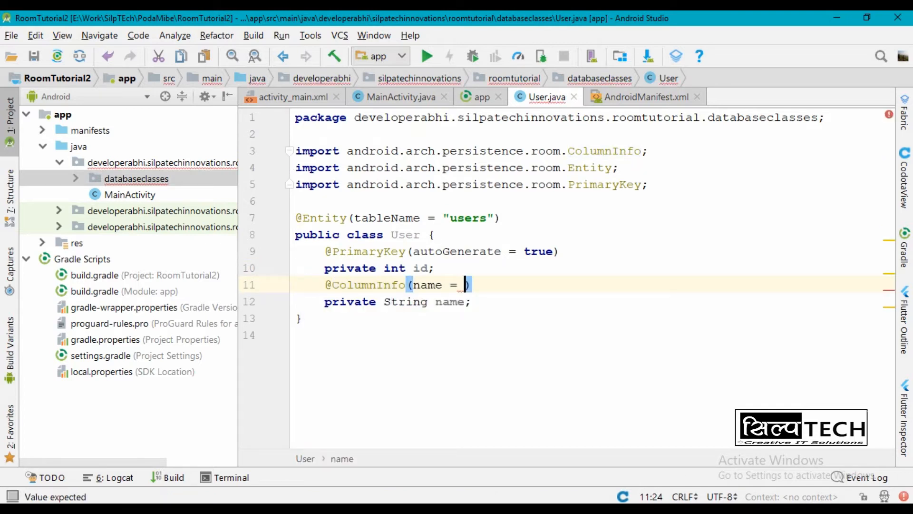
pyautogui.write('name"')
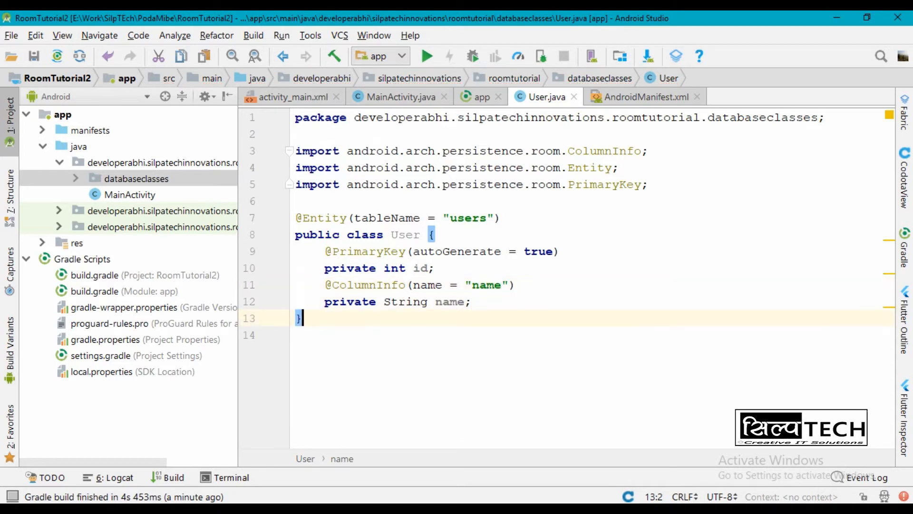
pyautogui.write('private String')
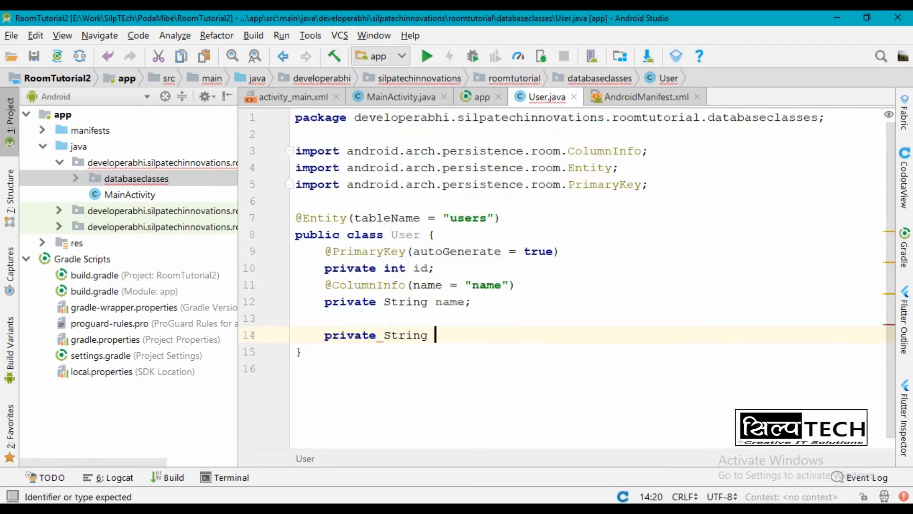
pyautogui.write('email;')
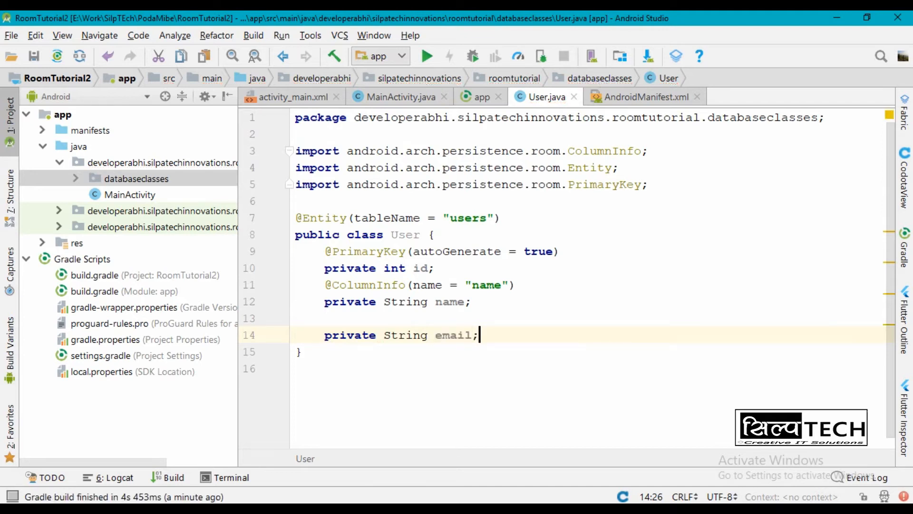
pyautogui.write('@co')
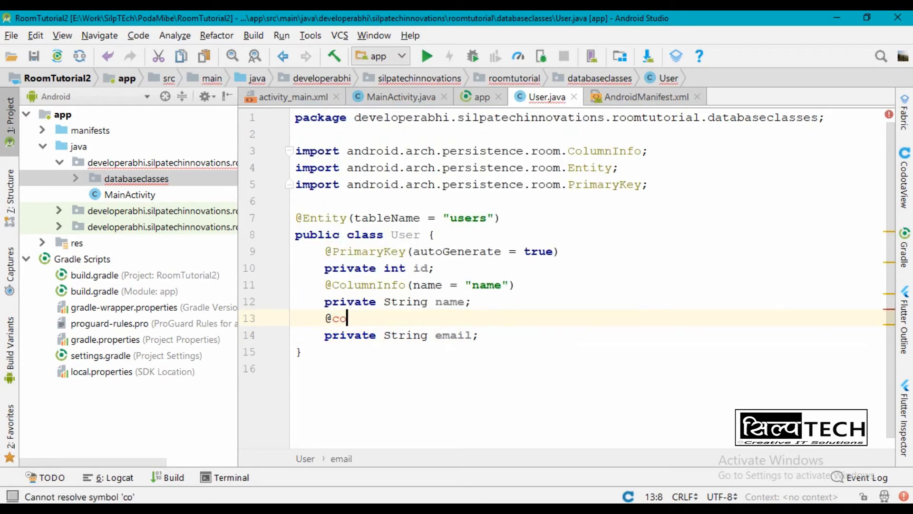
pyautogui.write('ColumnInfo(name =')
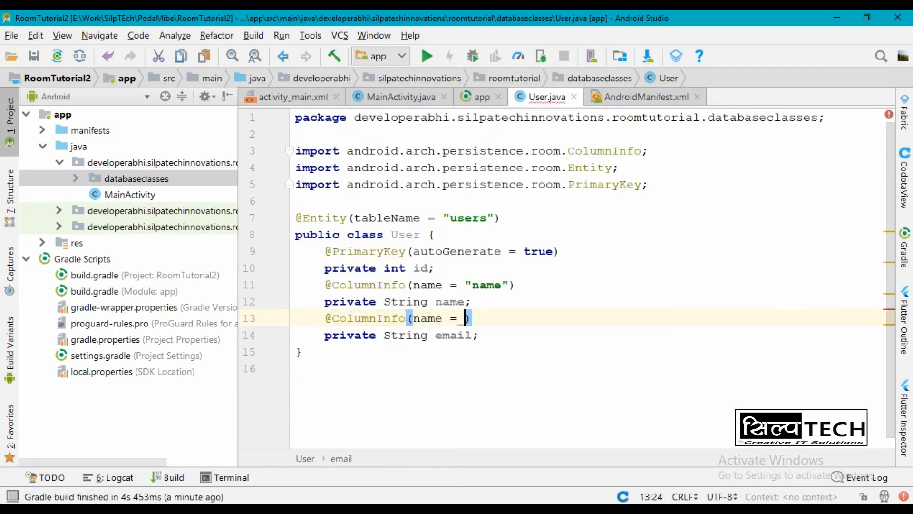
pyautogui.write('email')
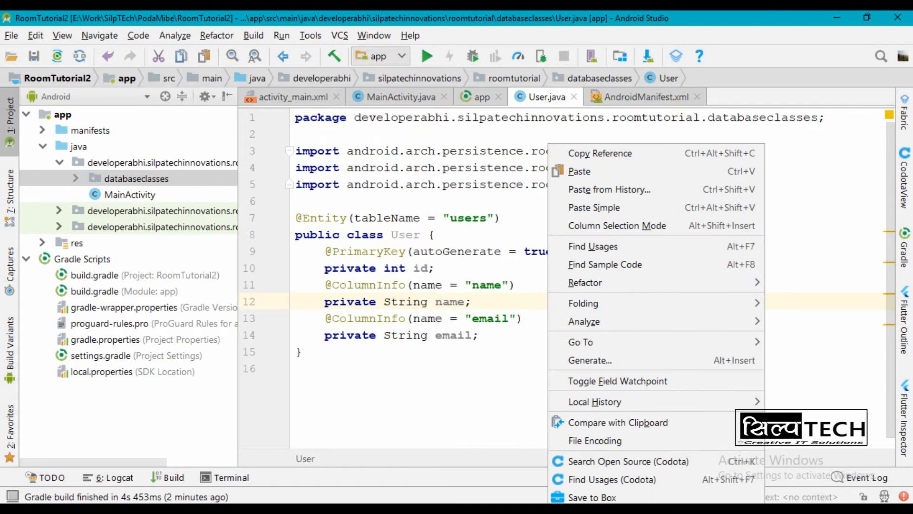
# Step: Generate getters and setters for id, name and email in User
pyautogui.click(589, 360)
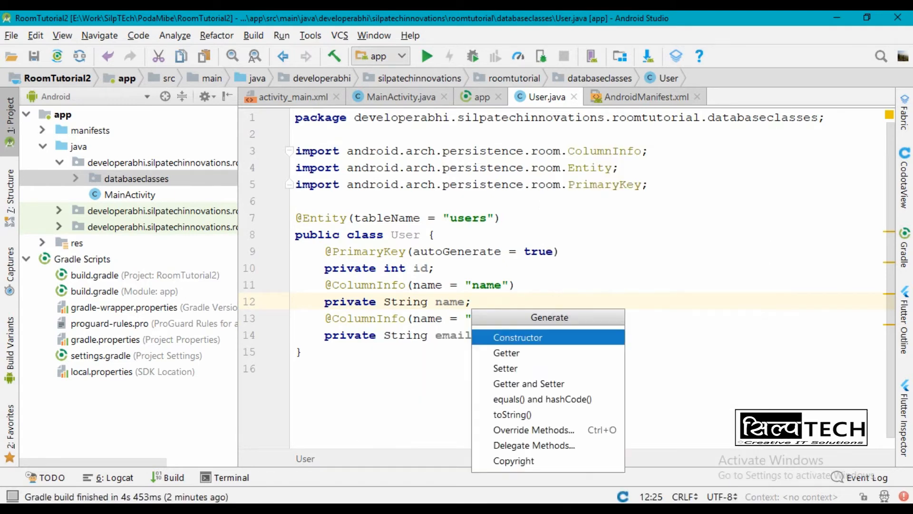
pyautogui.click(529, 384)
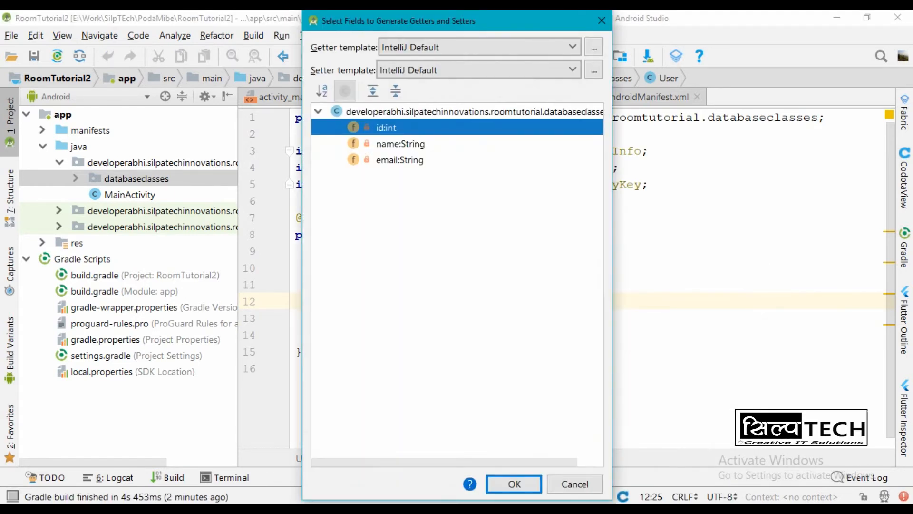
pyautogui.click(513, 483)
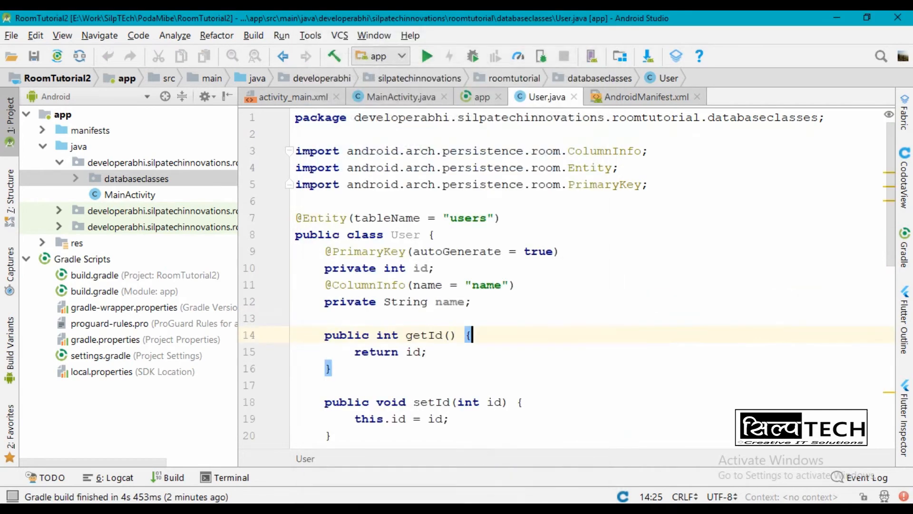
pyautogui.scroll(-3)
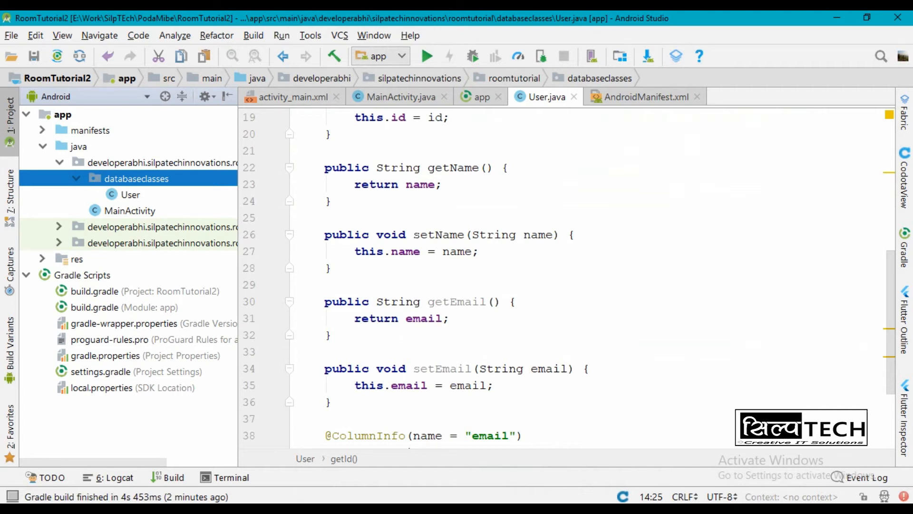
# Step: Create a Java interface named DatabaseAccessInterface in the databaseclasses package
pyautogui.rightClick(137, 178)
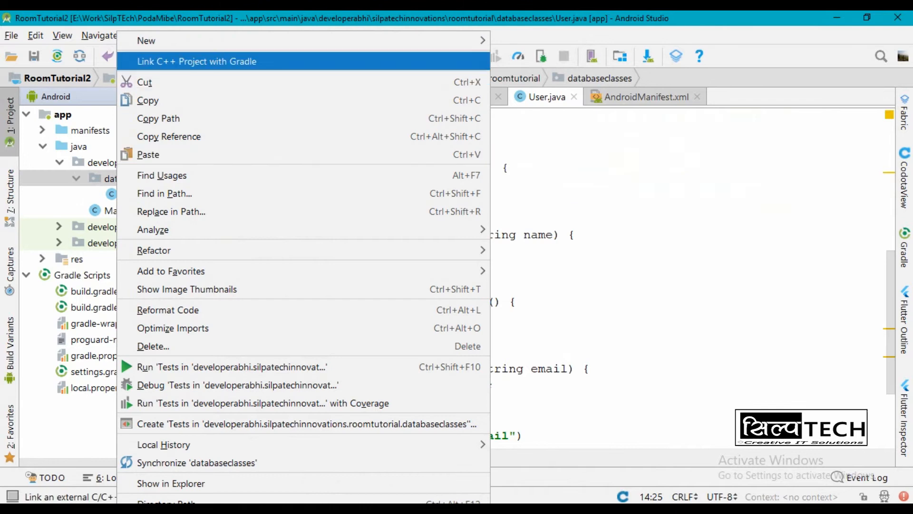
pyautogui.click(146, 40)
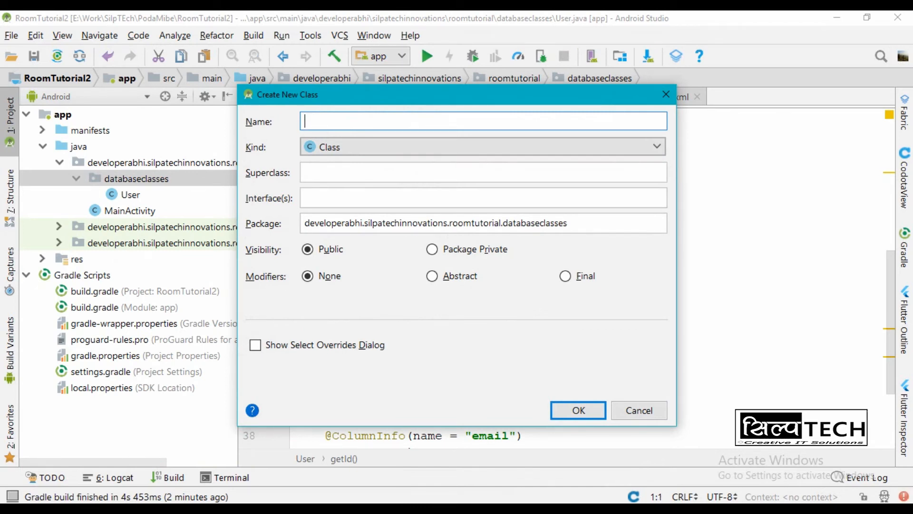
pyautogui.write('DatabaseAd')
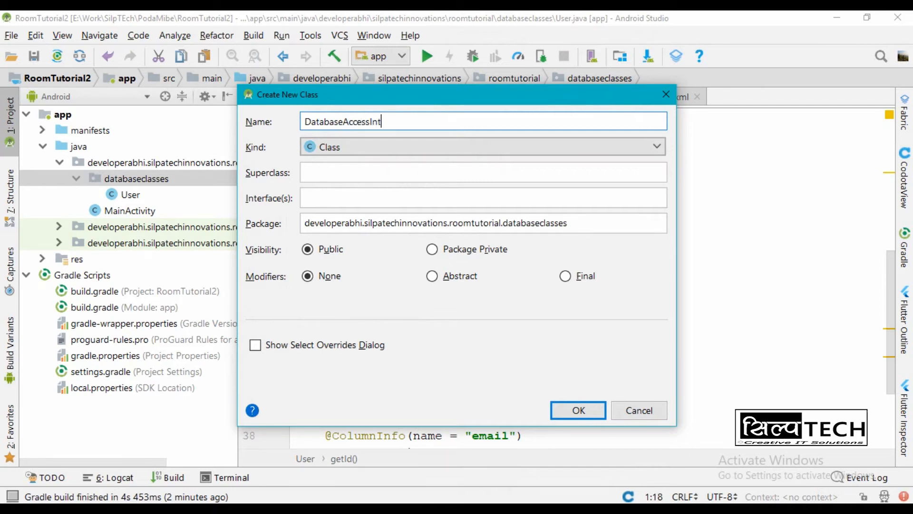
pyautogui.write('erface')
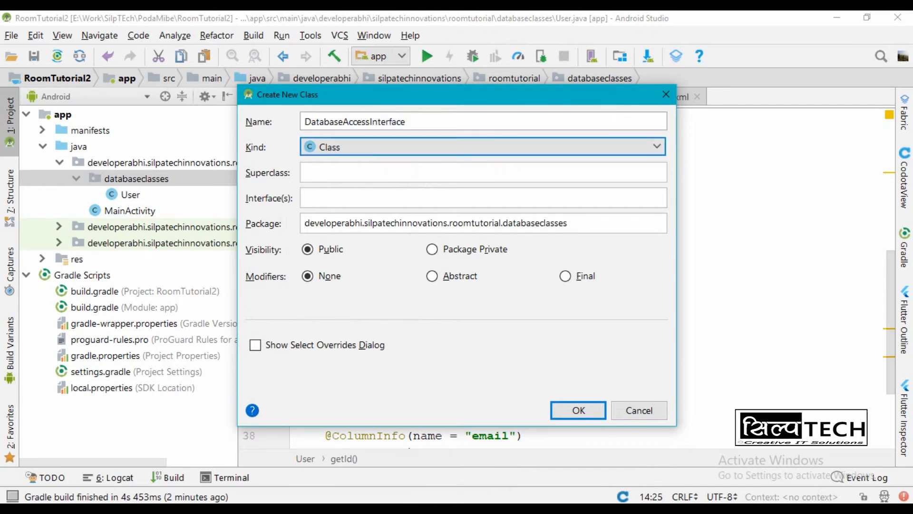
pyautogui.click(577, 410)
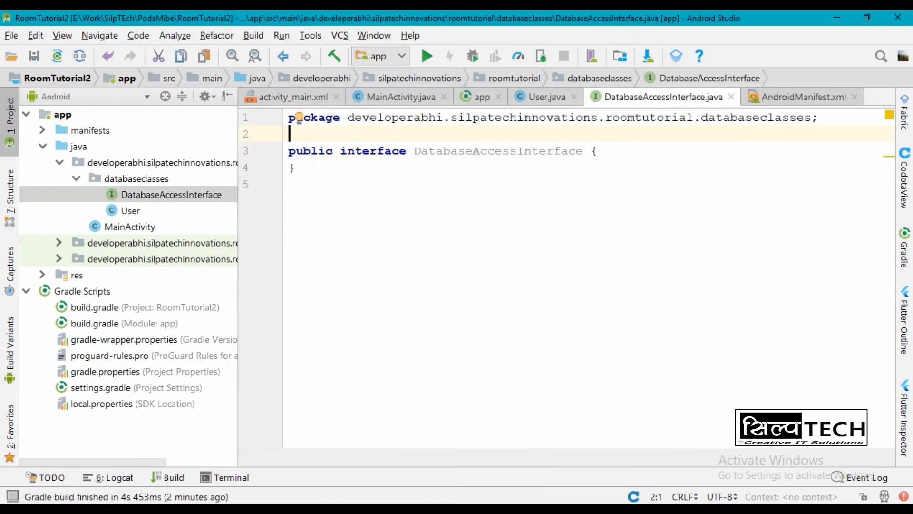
pyautogui.write('@da')
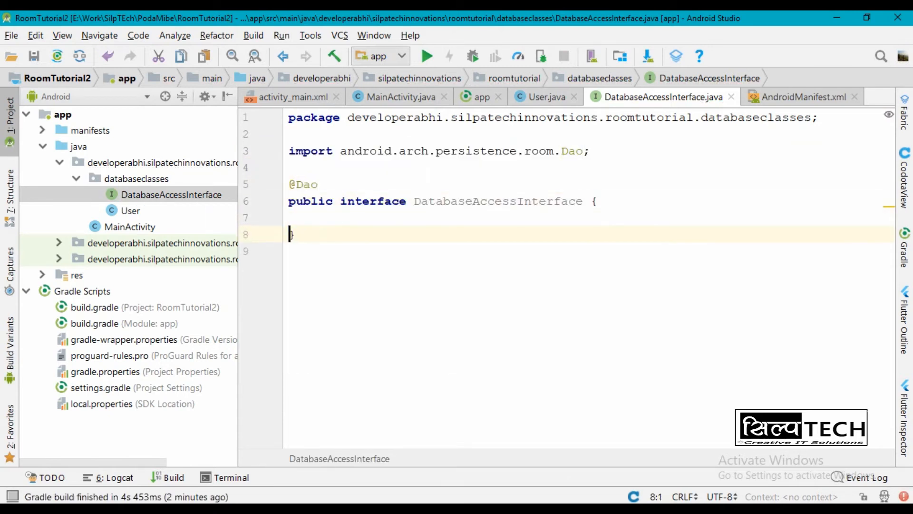
pyautogui.press('Enter')
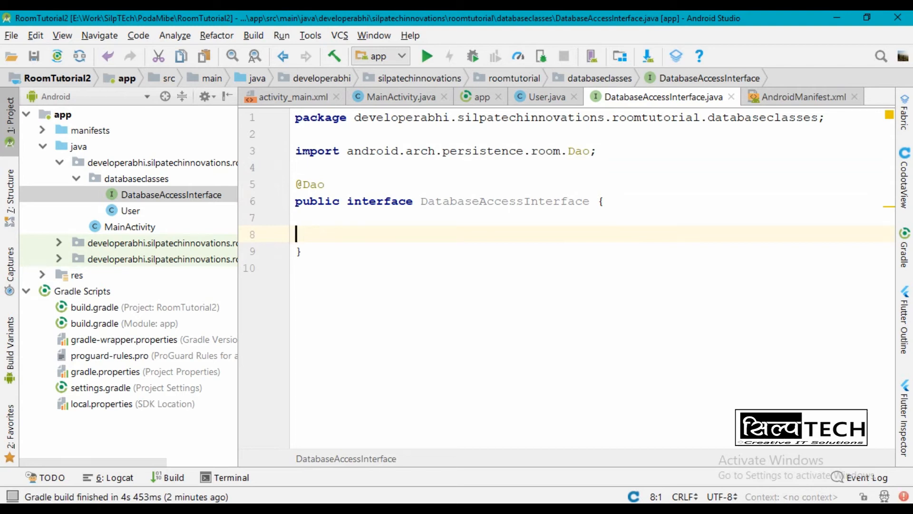
pyautogui.write('public')
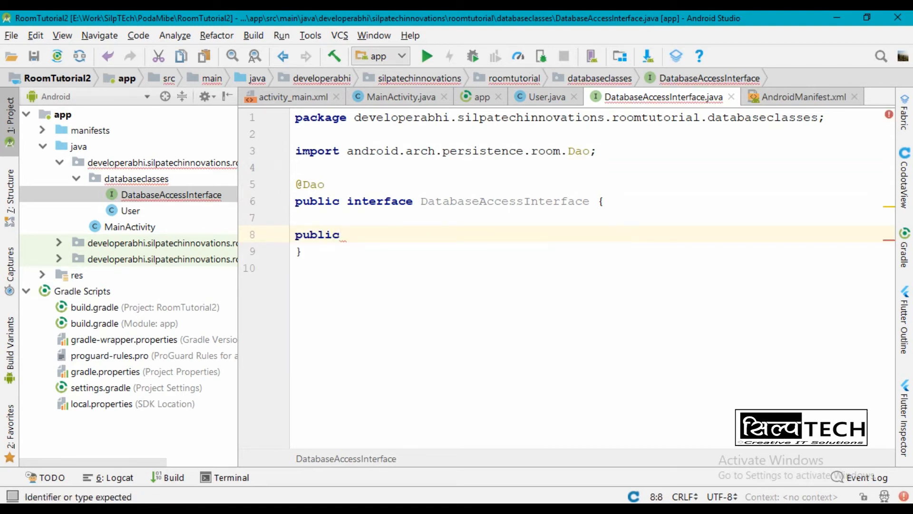
pyautogui.write('void')
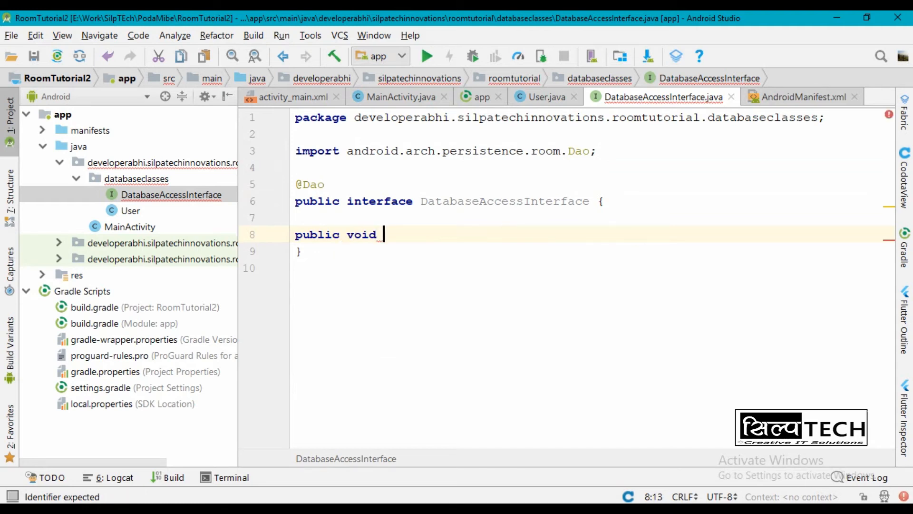
pyautogui.write('addUSe')
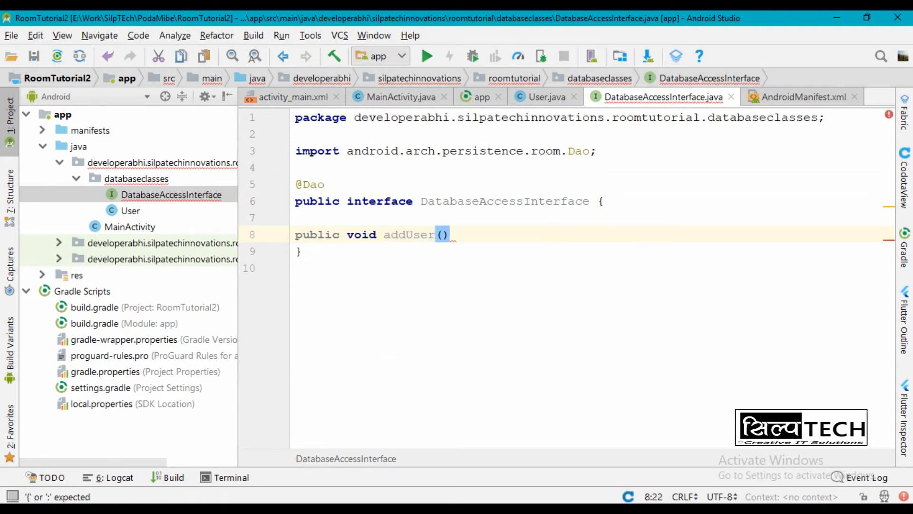
pyautogui.write('User')
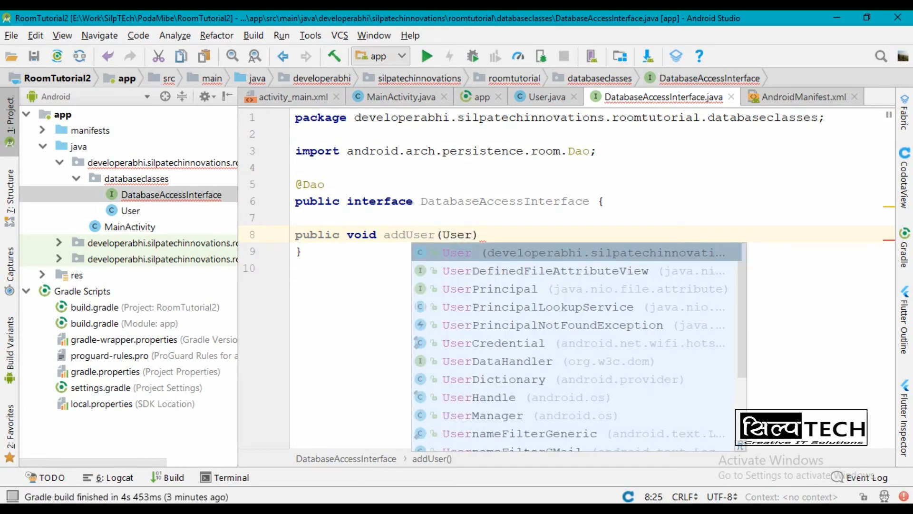
pyautogui.write('user')
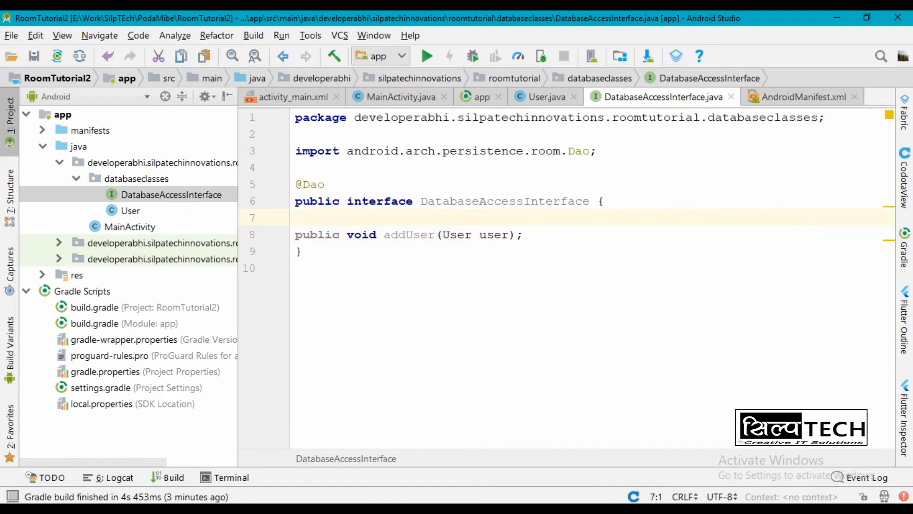
pyautogui.write('@Insert')
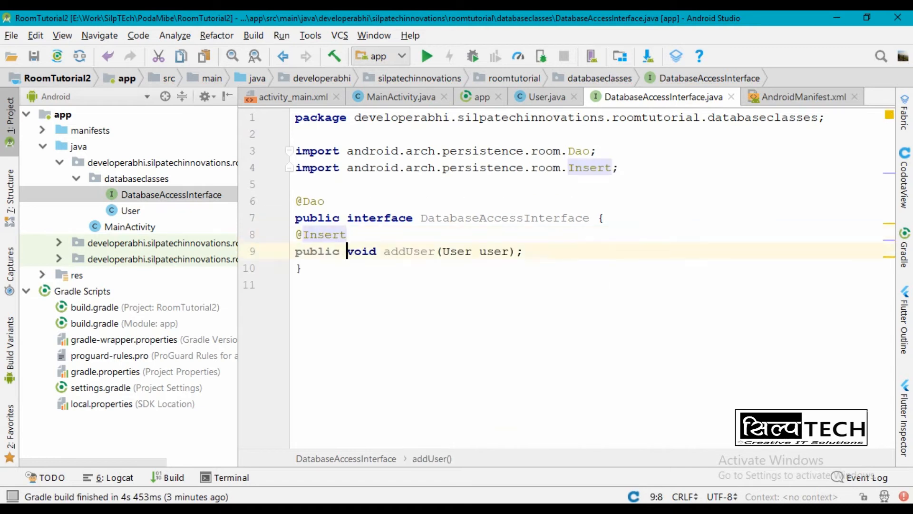
pyautogui.write('p')
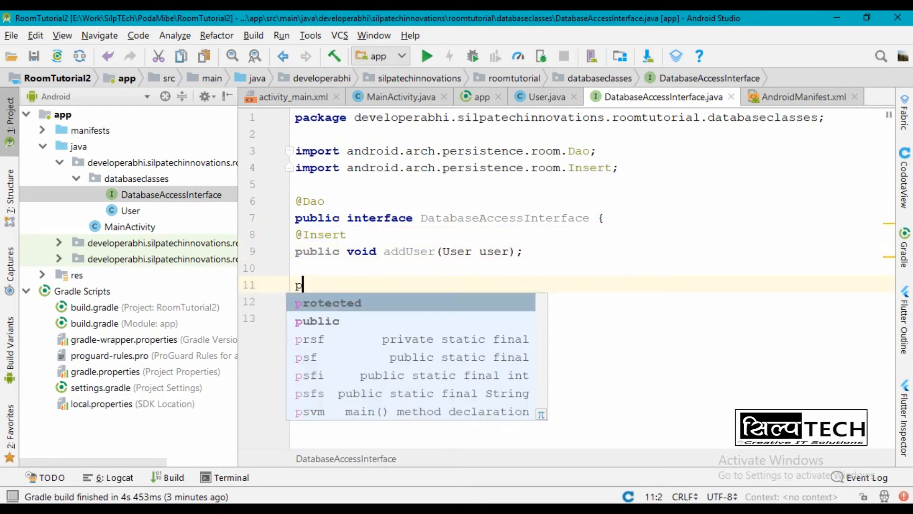
pyautogui.write('ublic')
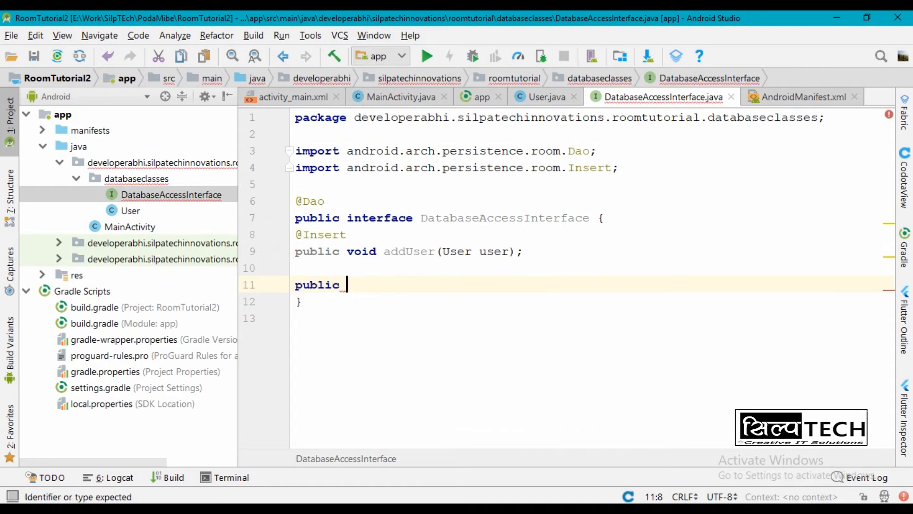
pyautogui.write('List<>')
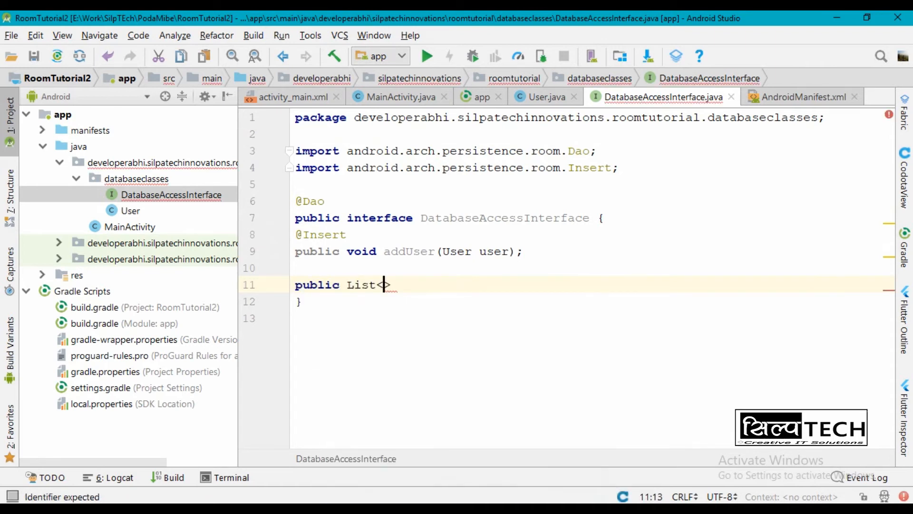
pyautogui.write('Use')
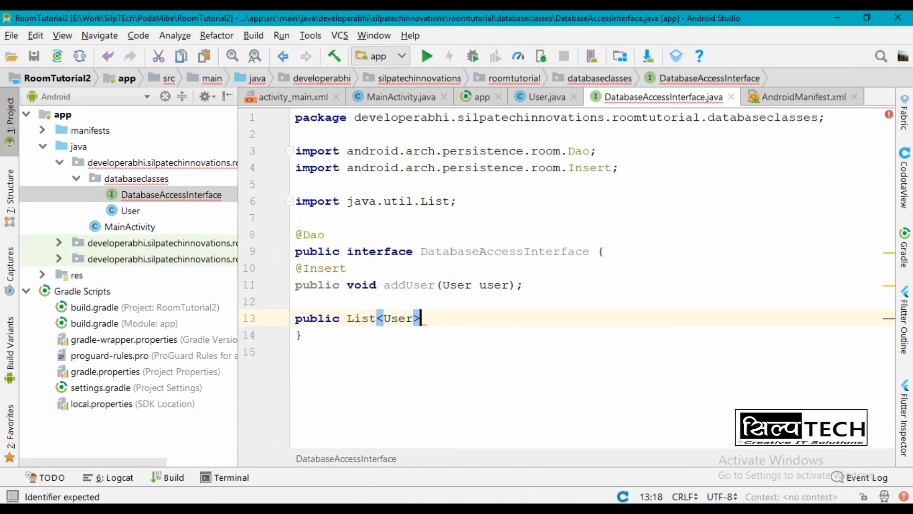
pyautogui.write('read')
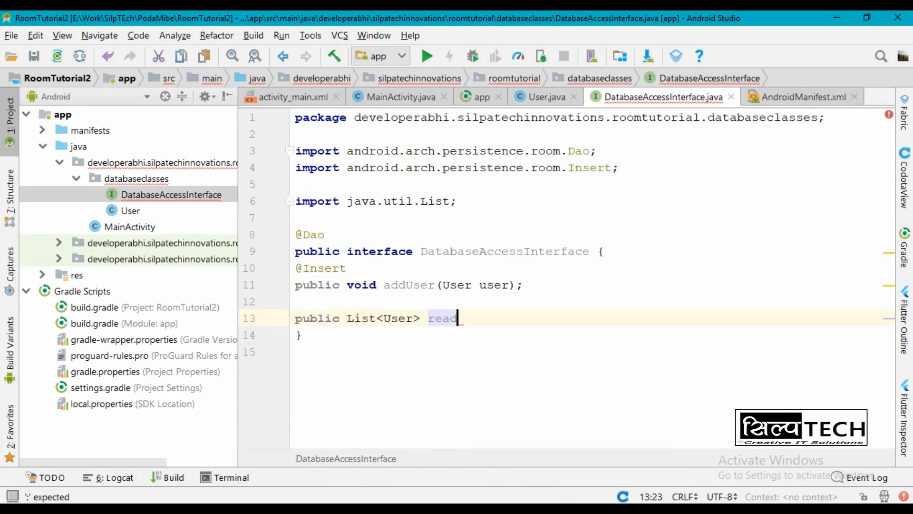
pyautogui.write('User();')
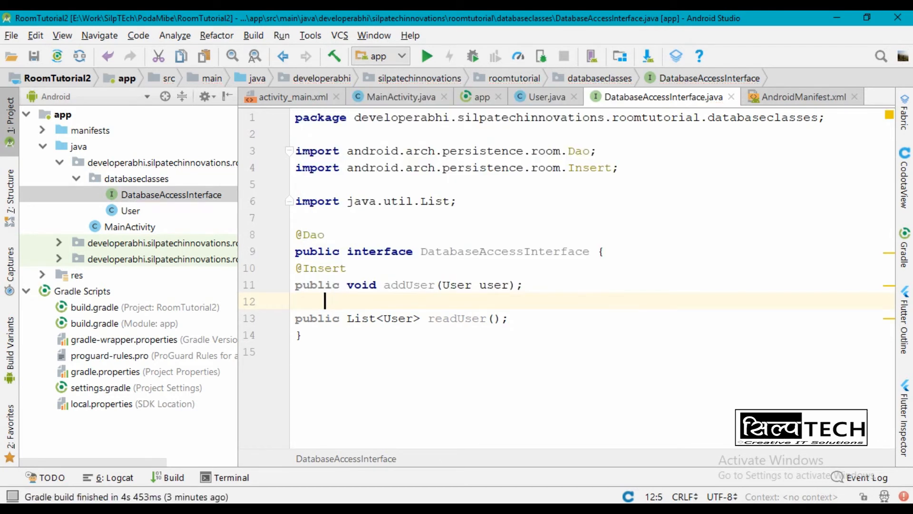
pyautogui.write('@Query(')
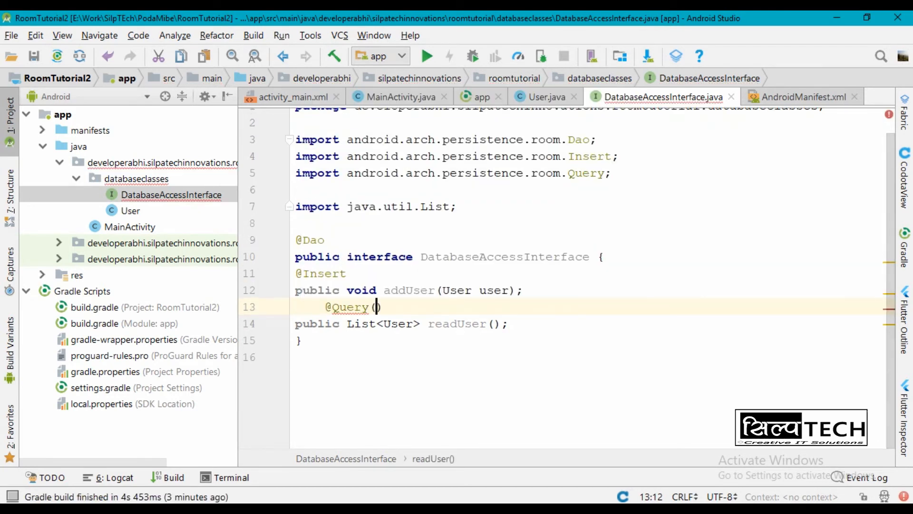
pyautogui.write('"Select *')
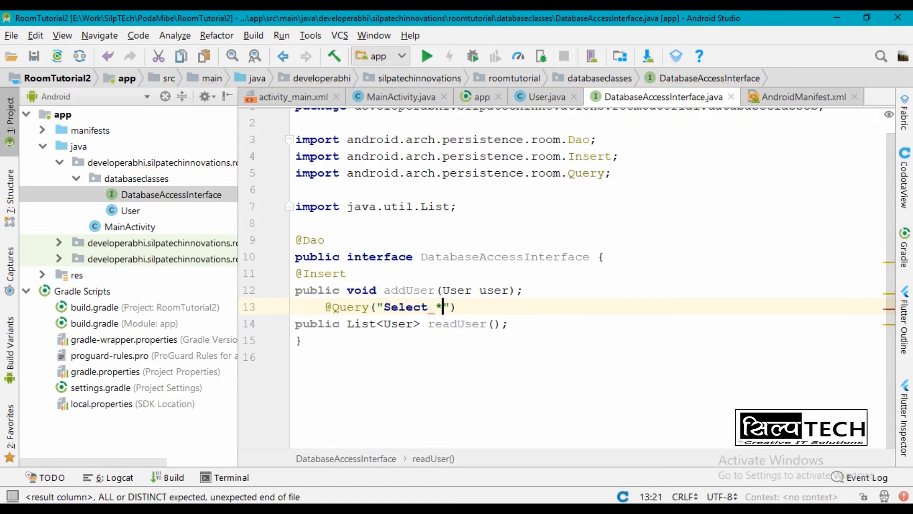
pyautogui.write('from')
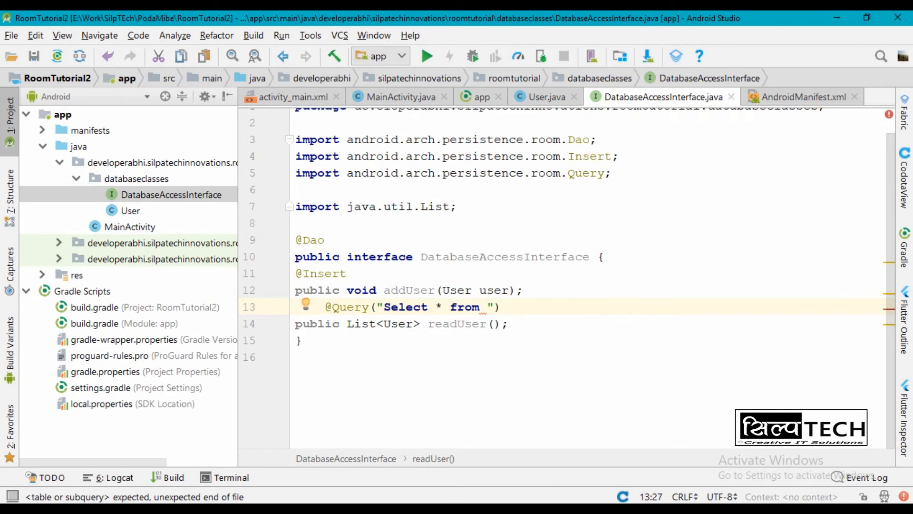
pyautogui.write('users')
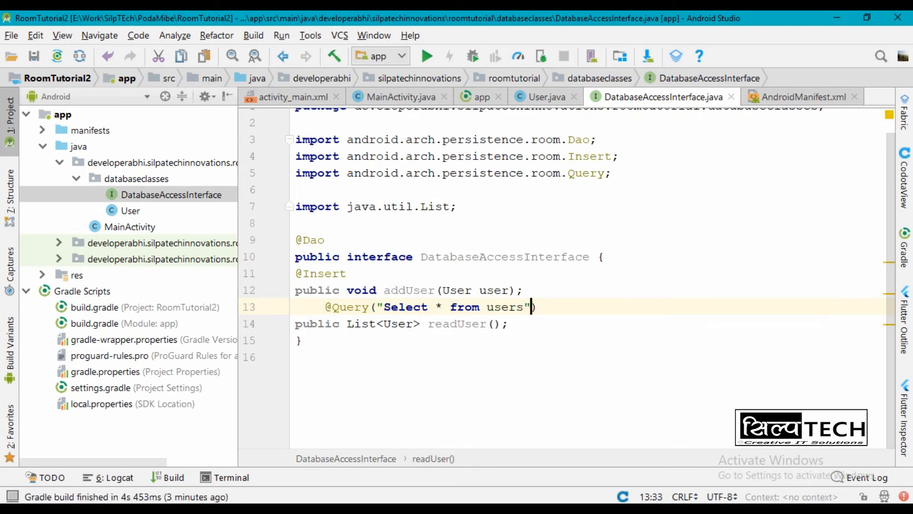
pyautogui.press('ctrl+alt+l')
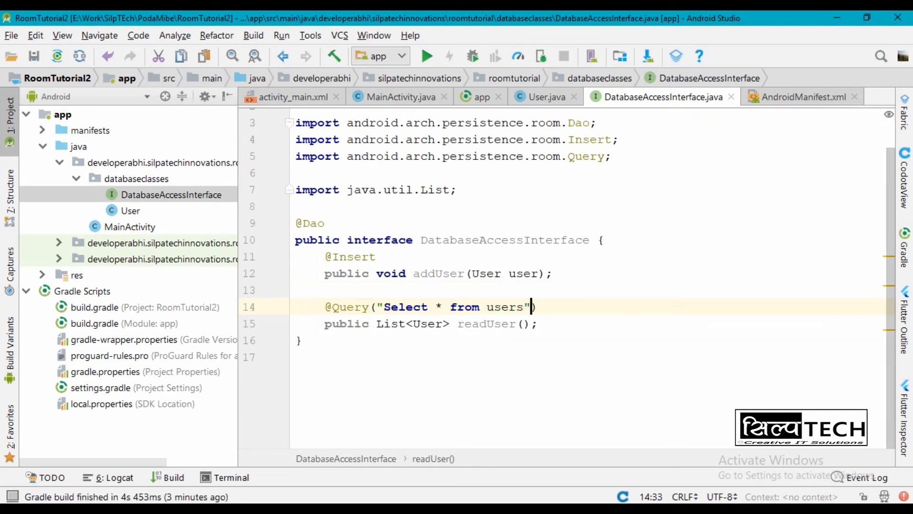
pyautogui.press('Enter')
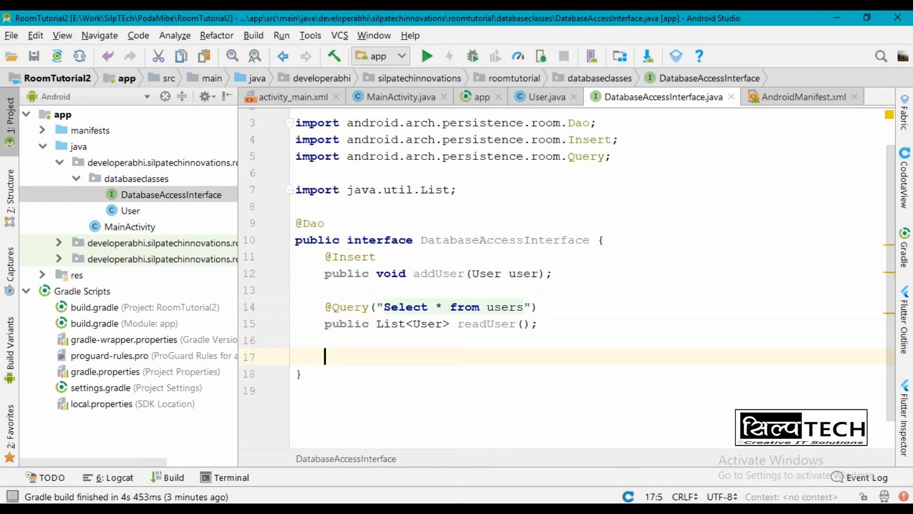
# Step: Declare public void updateData(User user) in the DAO and begin its annotation
pyautogui.write('public')
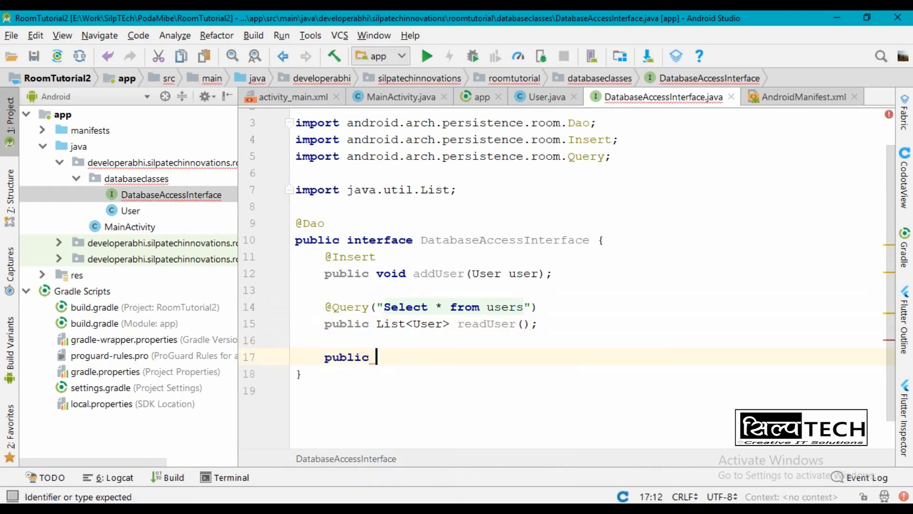
pyautogui.write('void update')
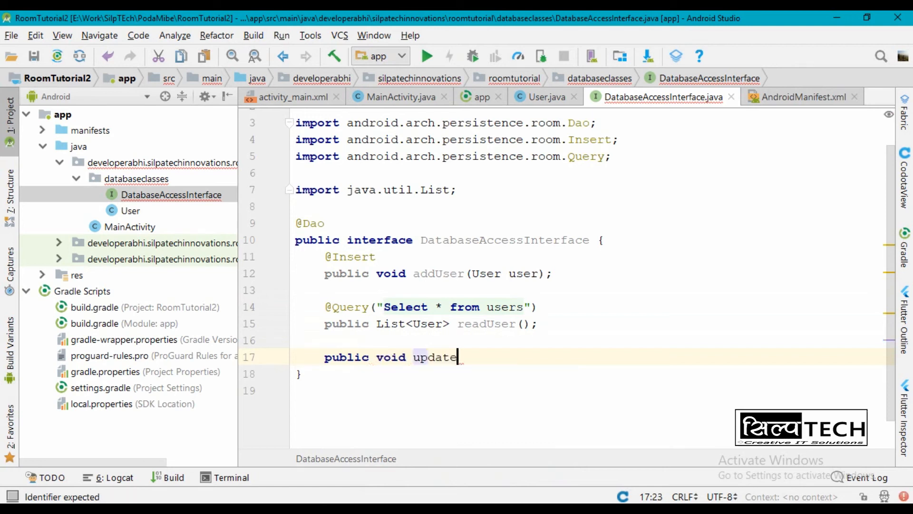
pyautogui.write('Data()')
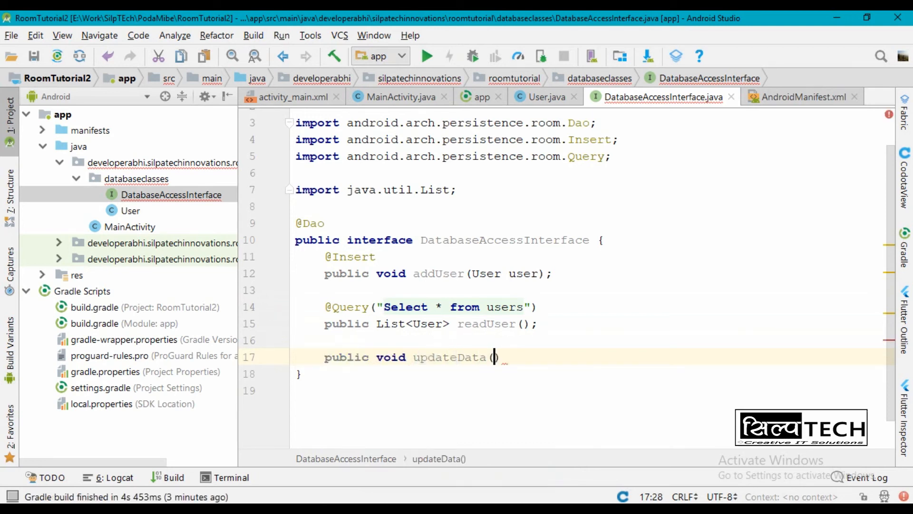
pyautogui.write('User user')
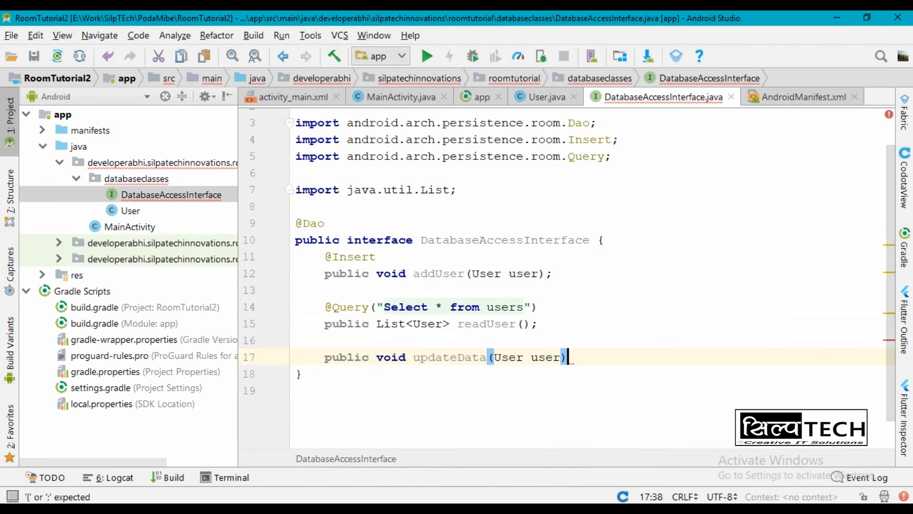
pyautogui.write('@Update')
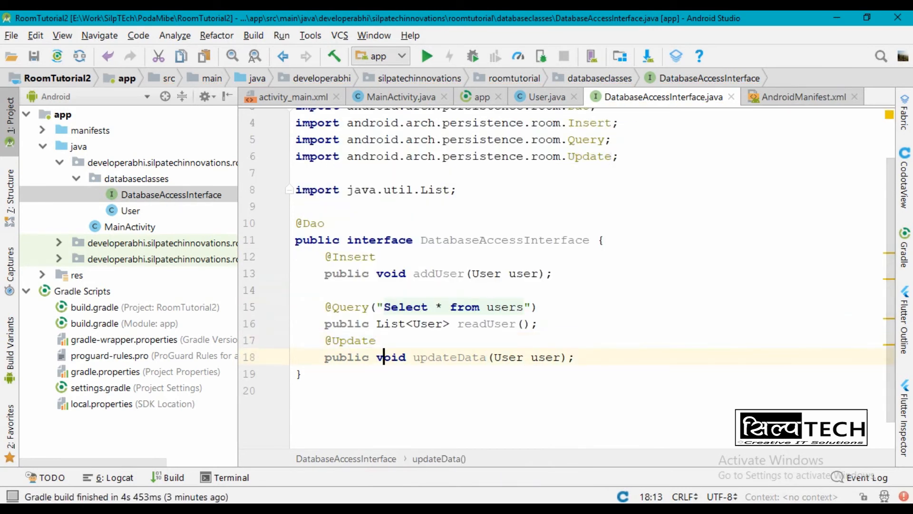
pyautogui.press('enter')
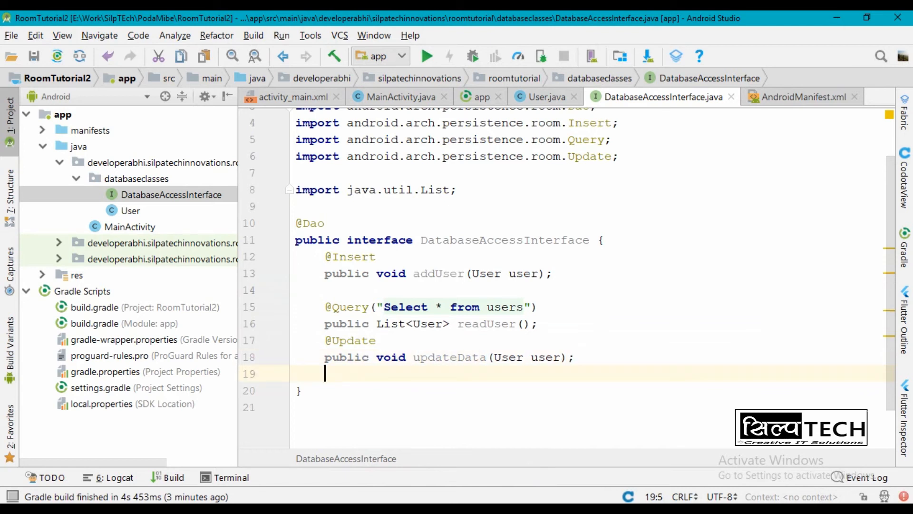
pyautogui.write('public')
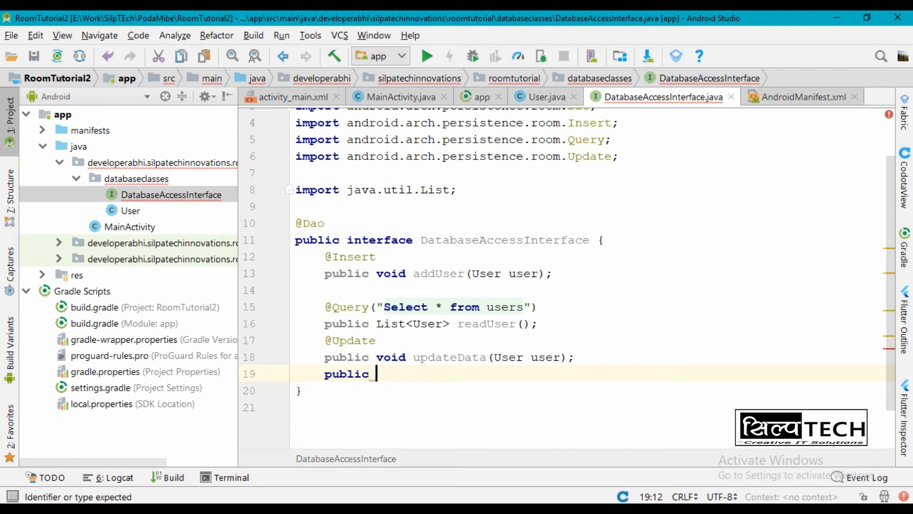
pyautogui.write('void deleteDa')
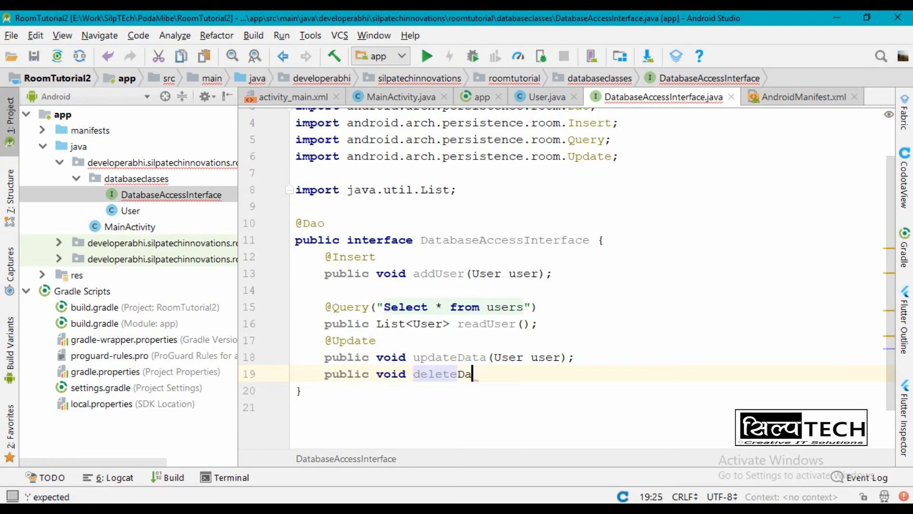
pyautogui.write('ta')
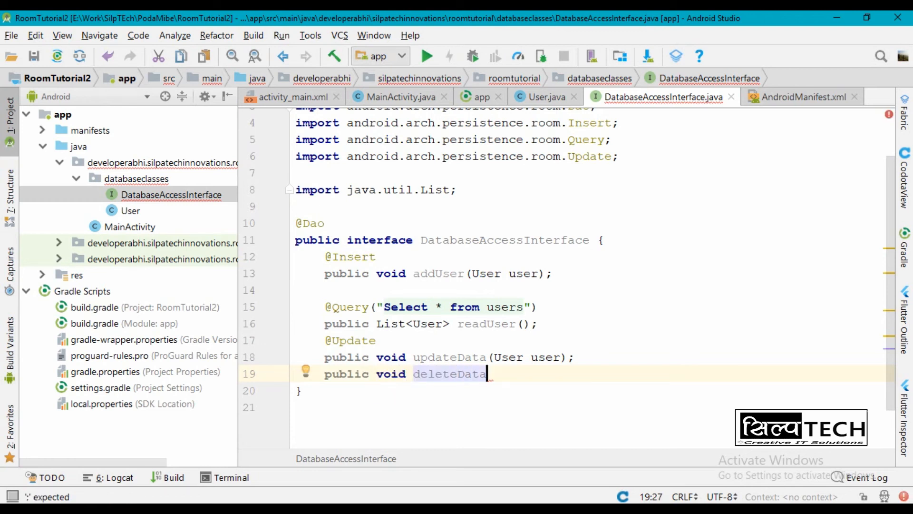
pyautogui.write('()')
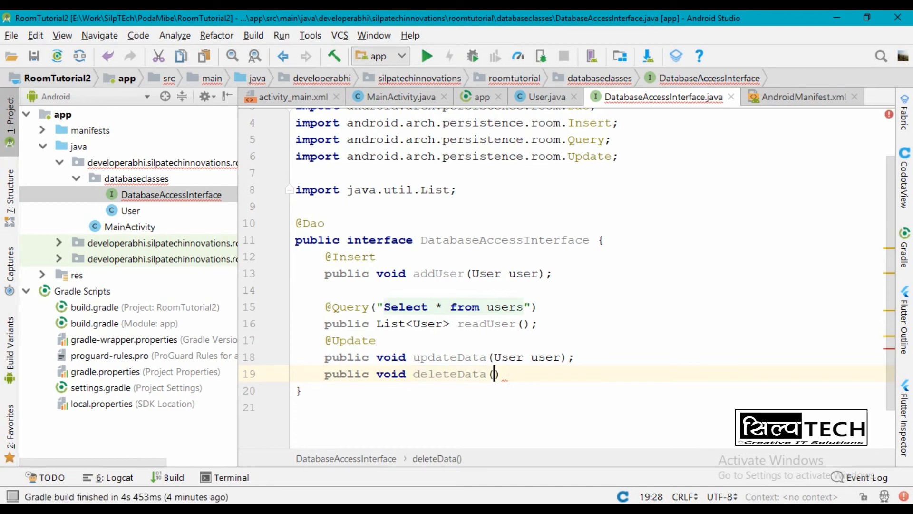
pyautogui.write('User')
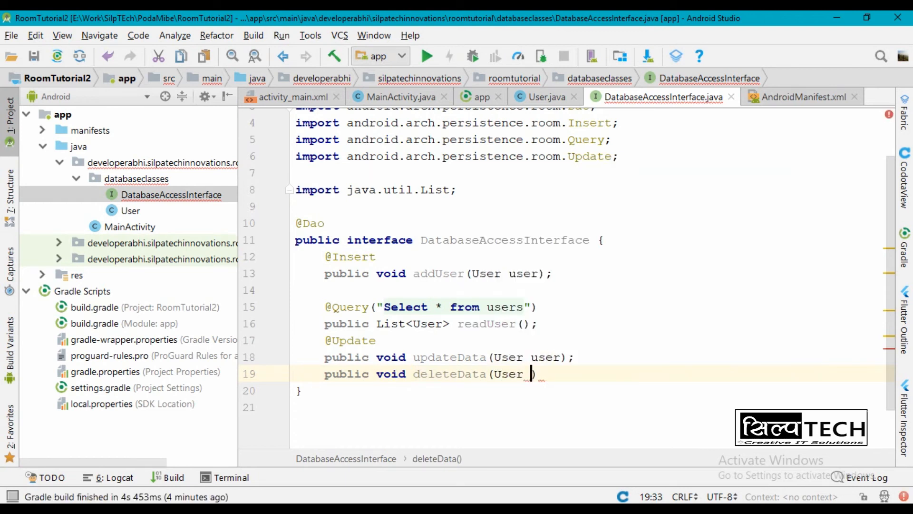
pyautogui.write('user);')
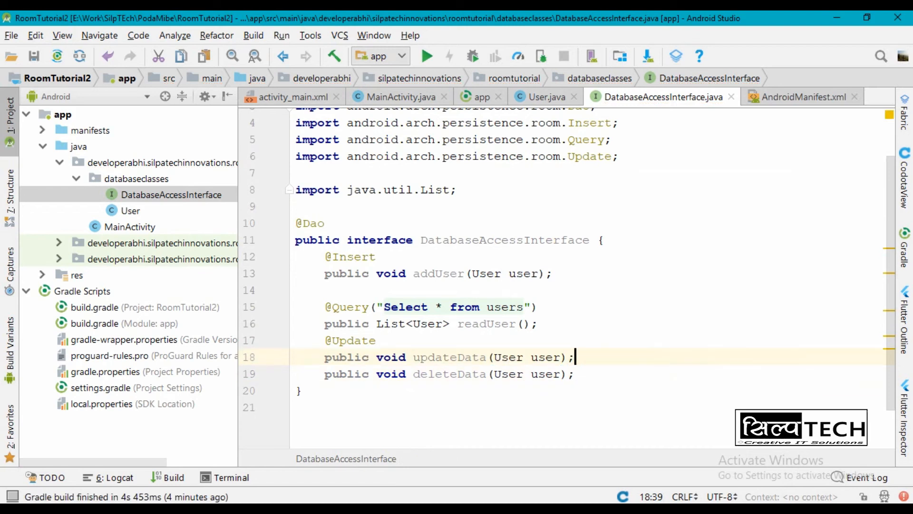
pyautogui.write('@De')
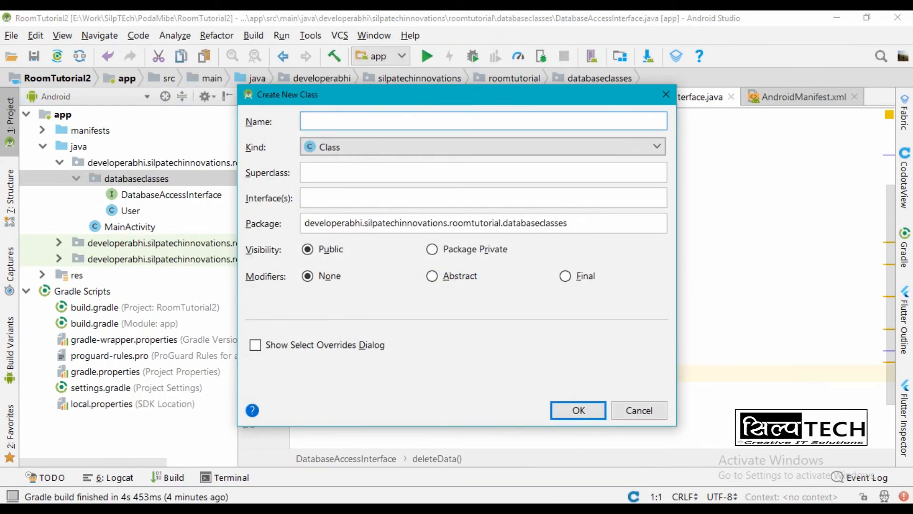
pyautogui.write('AppDatabase')
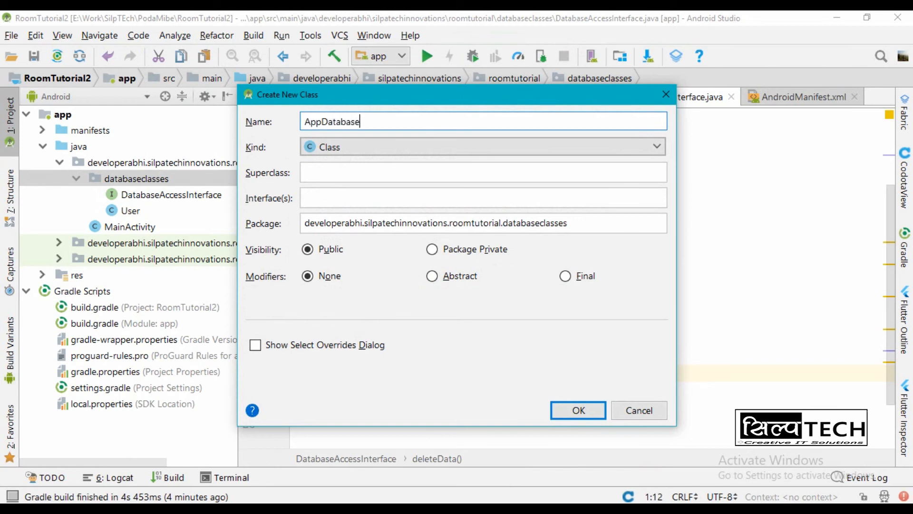
pyautogui.click(577, 410)
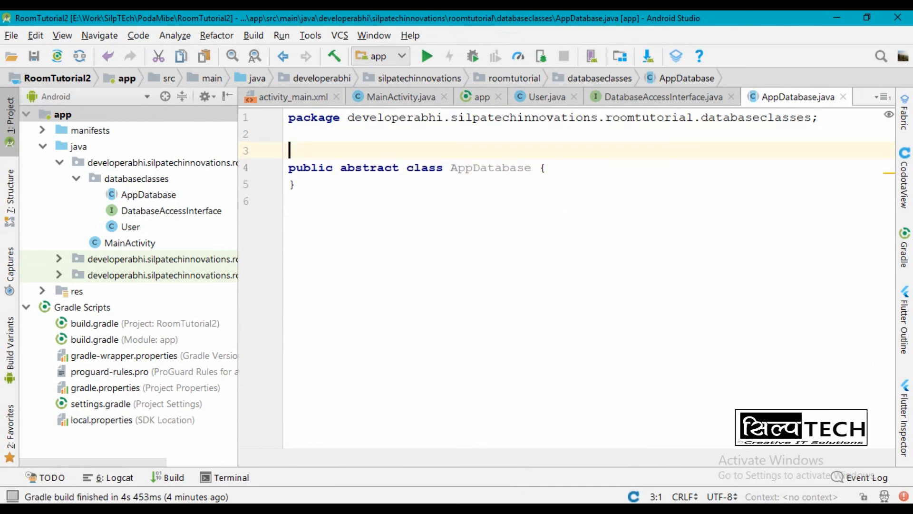
pyautogui.write('@Data')
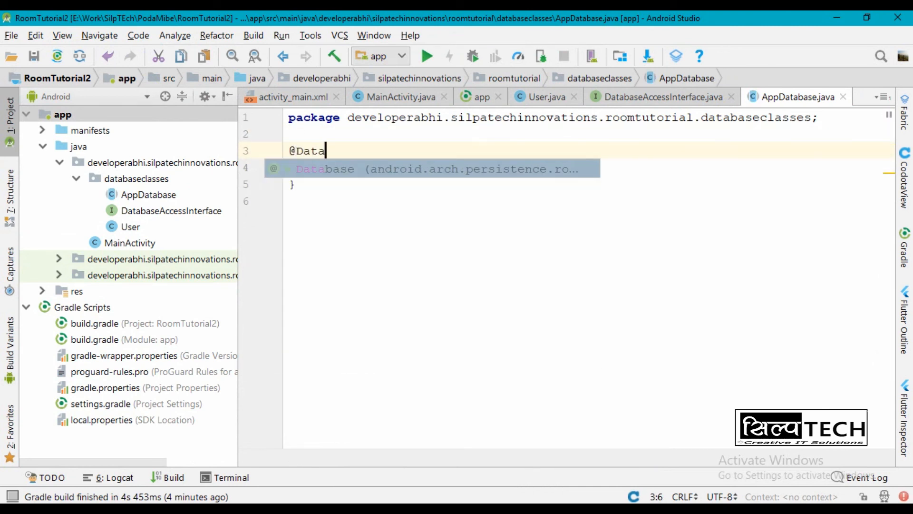
pyautogui.write('(na')
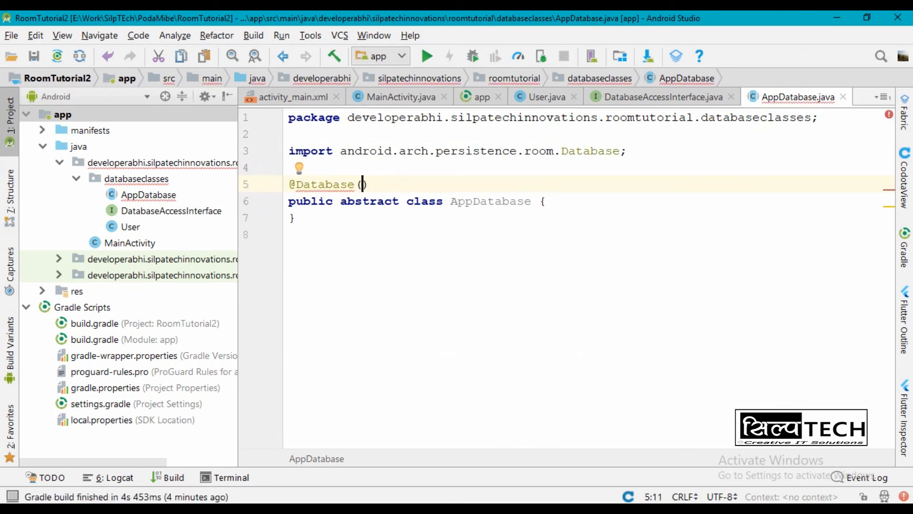
pyautogui.write('entities = Use')
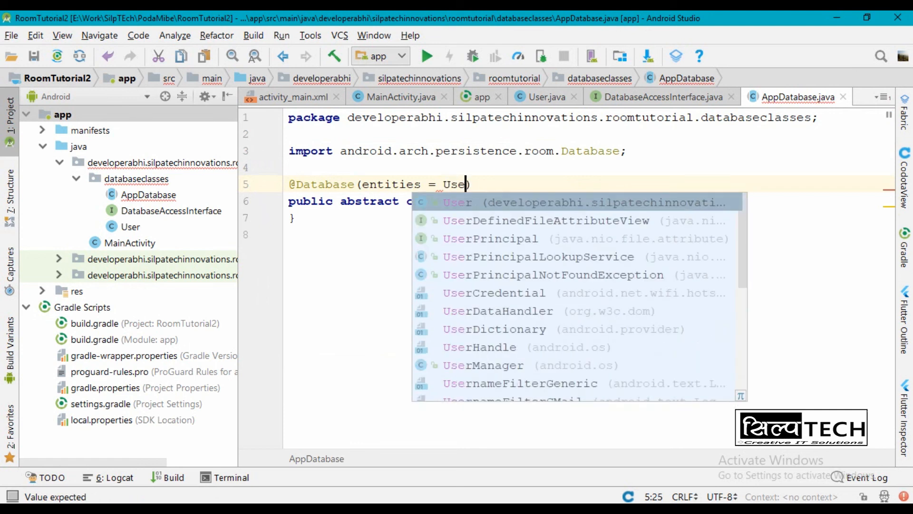
pyautogui.click(456, 202)
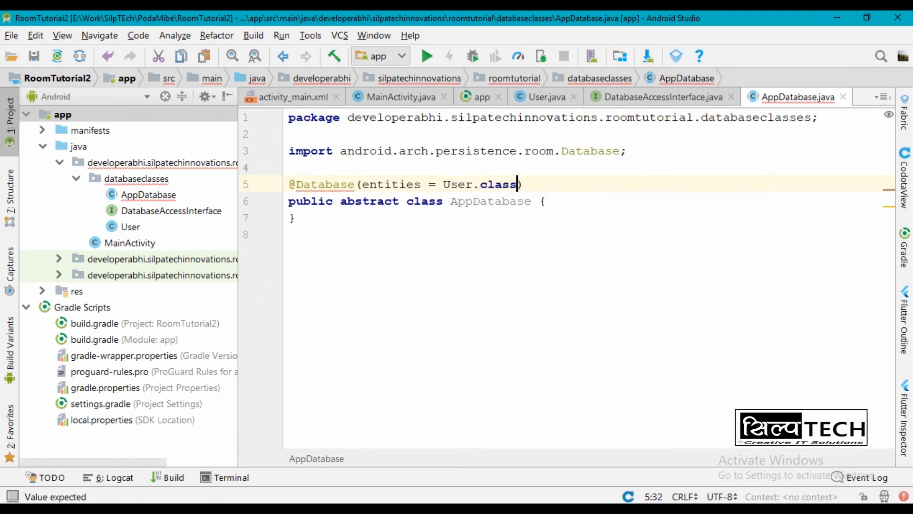
pyautogui.write(',version = 1')
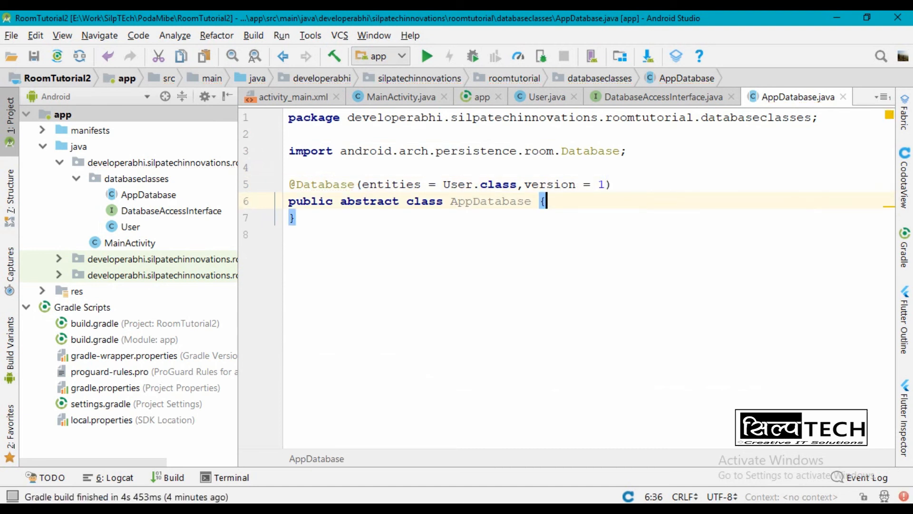
# Step: Declare the public abstract appDatabaseObject() method, then switch to MainActivity.java
pyautogui.write('public')
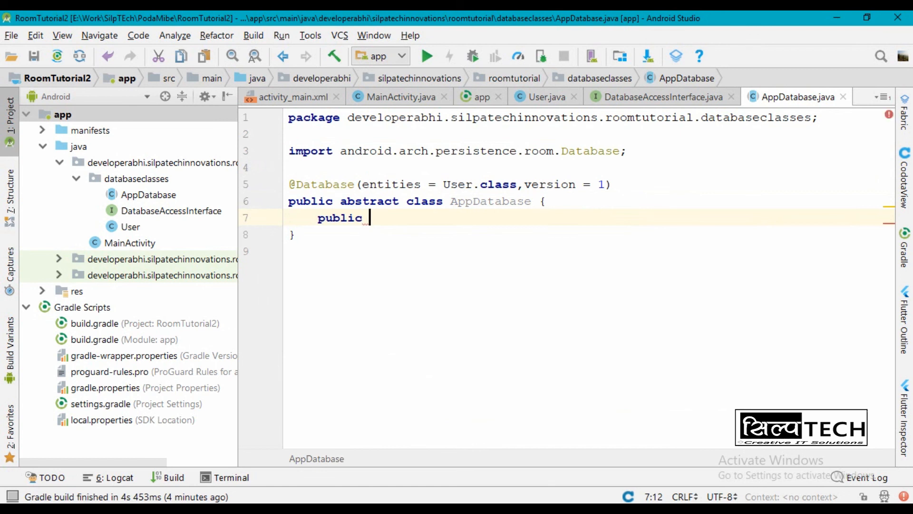
pyautogui.write('abstract')
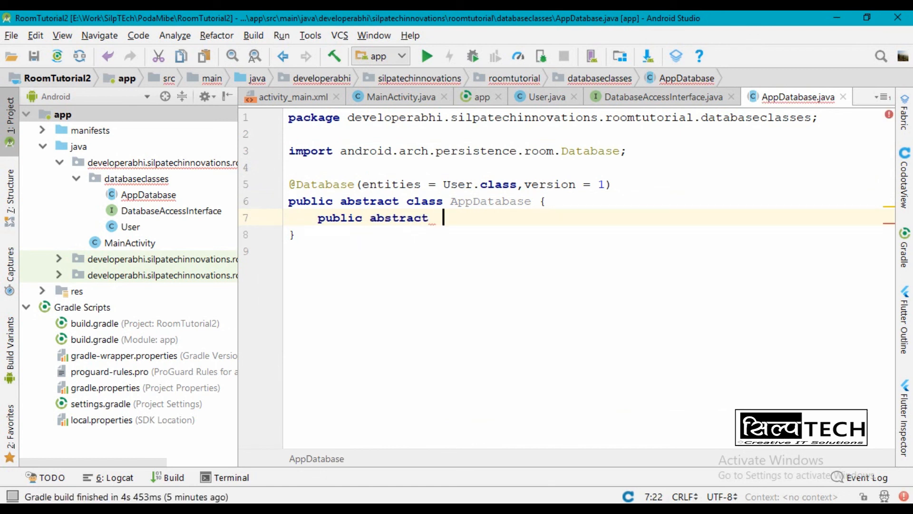
pyautogui.write('appData')
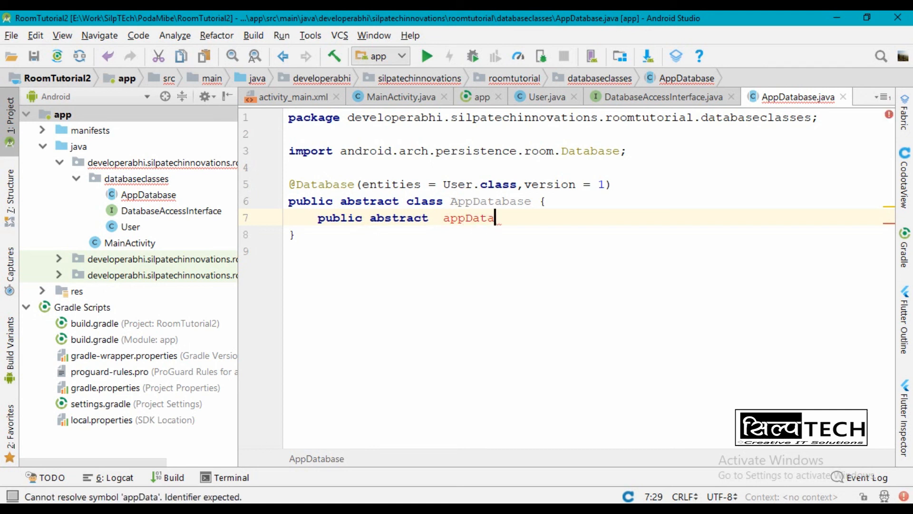
pyautogui.write('baseOb')
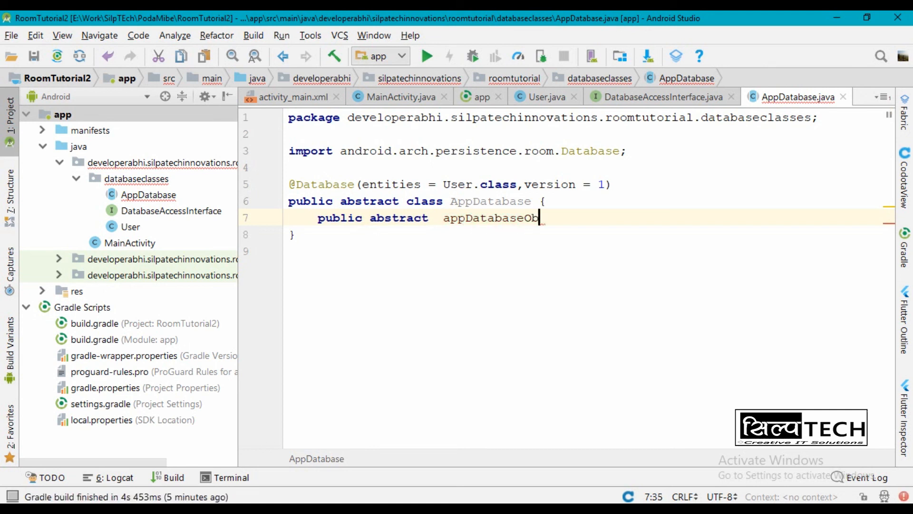
pyautogui.write('ject()')
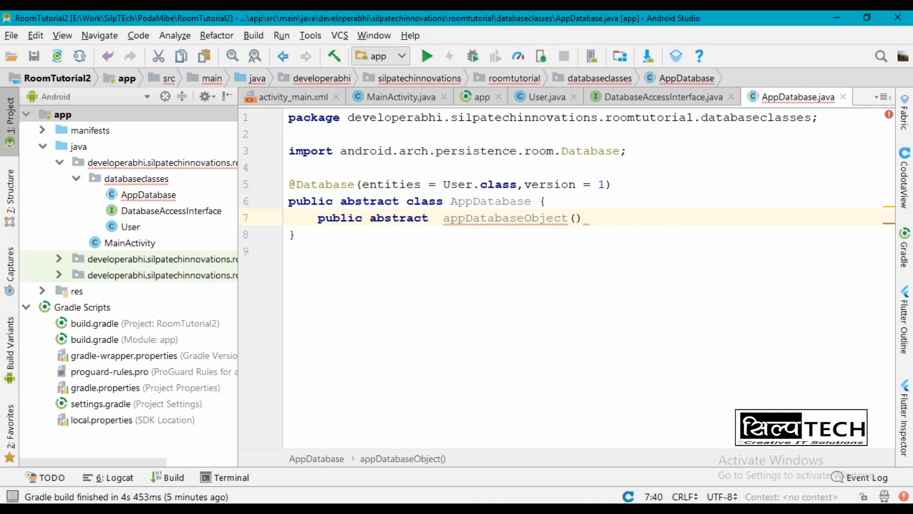
pyautogui.doubleClick(506, 217)
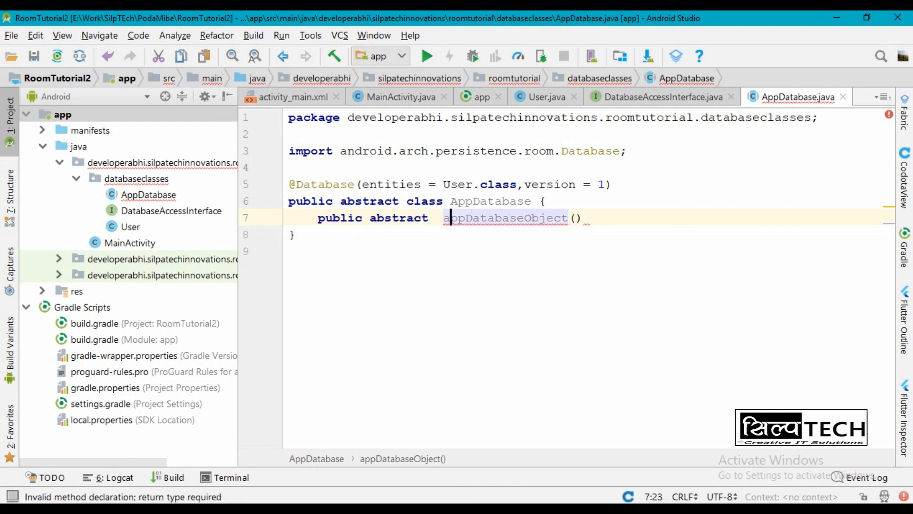
pyautogui.write('AppDatabase')
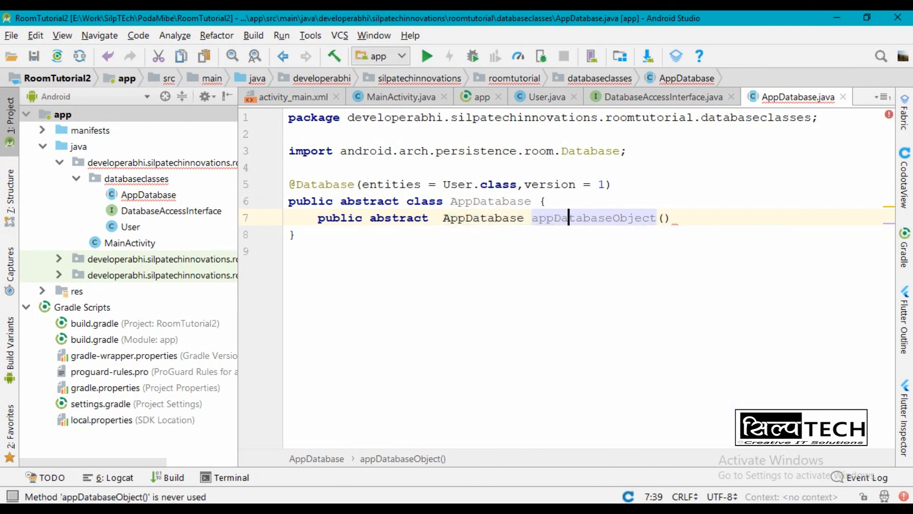
pyautogui.write(';')
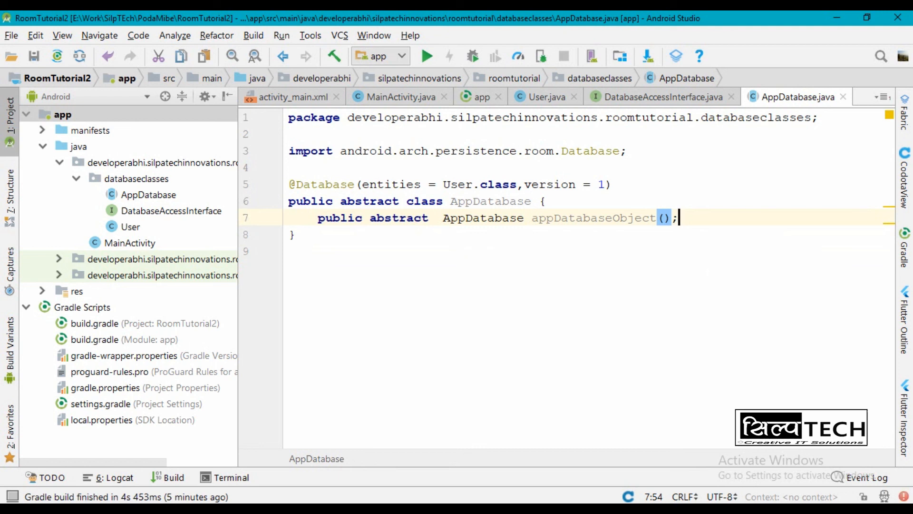
pyautogui.click(399, 97)
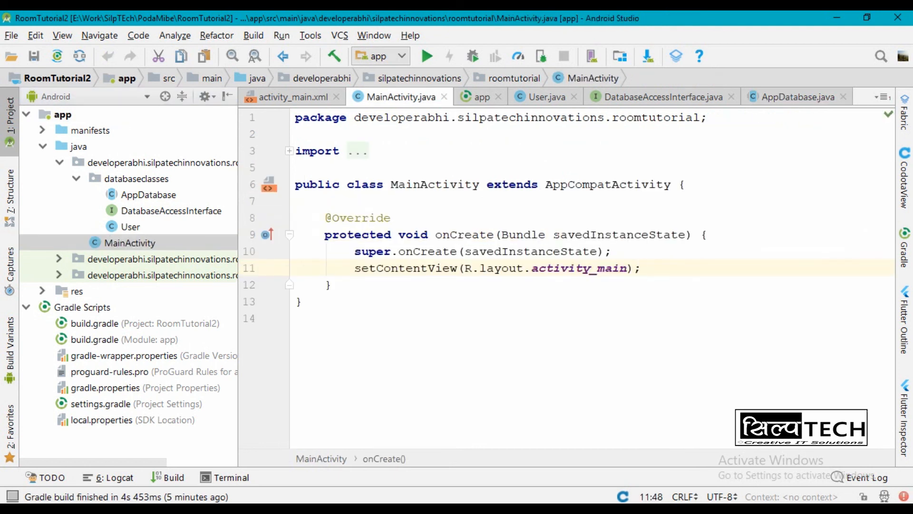